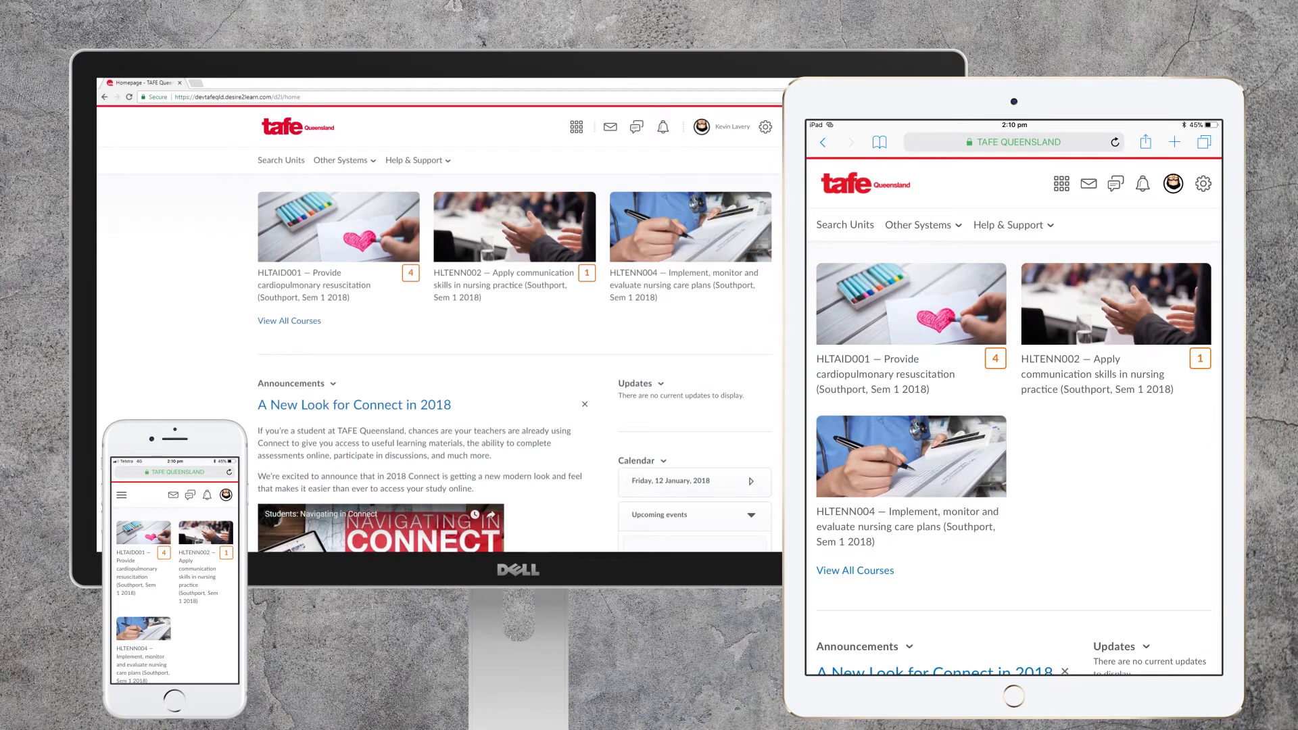
Step: Scroll the login page and log in with the entered credentials to reach My Home
scroll(down, 3)
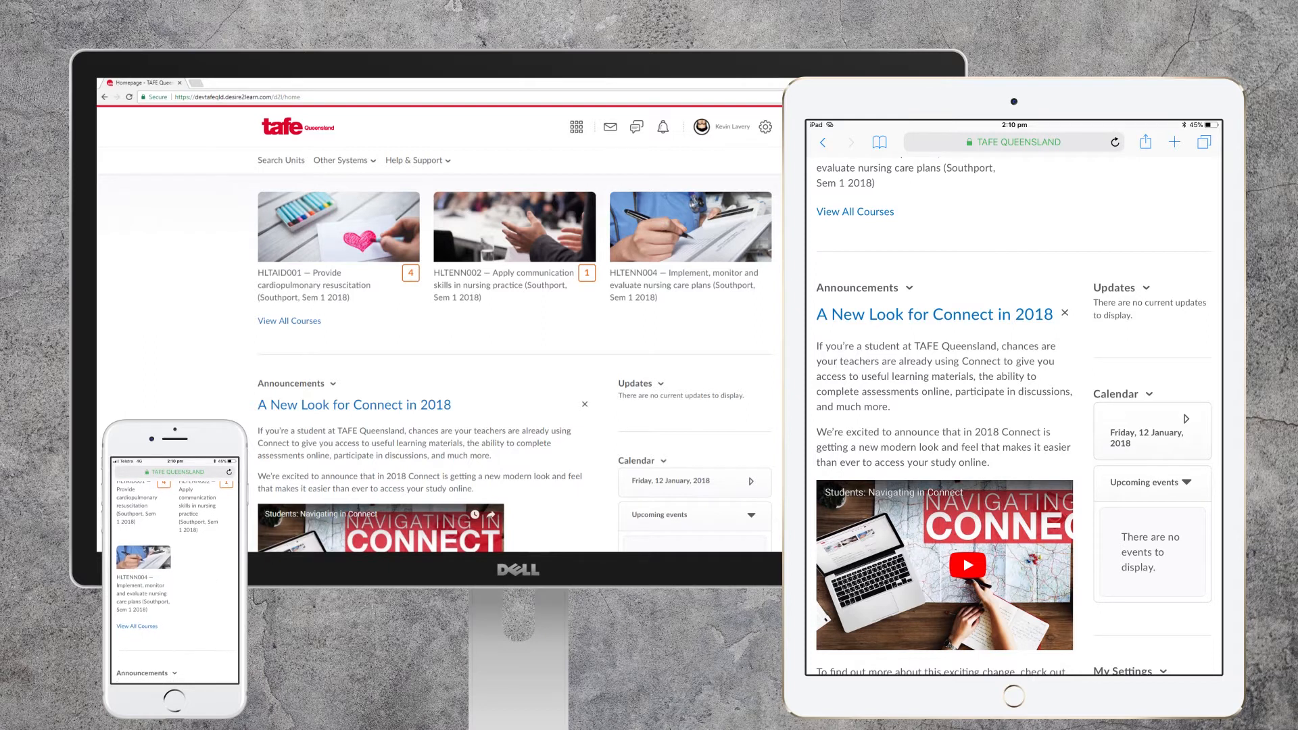
scroll(down, 3)
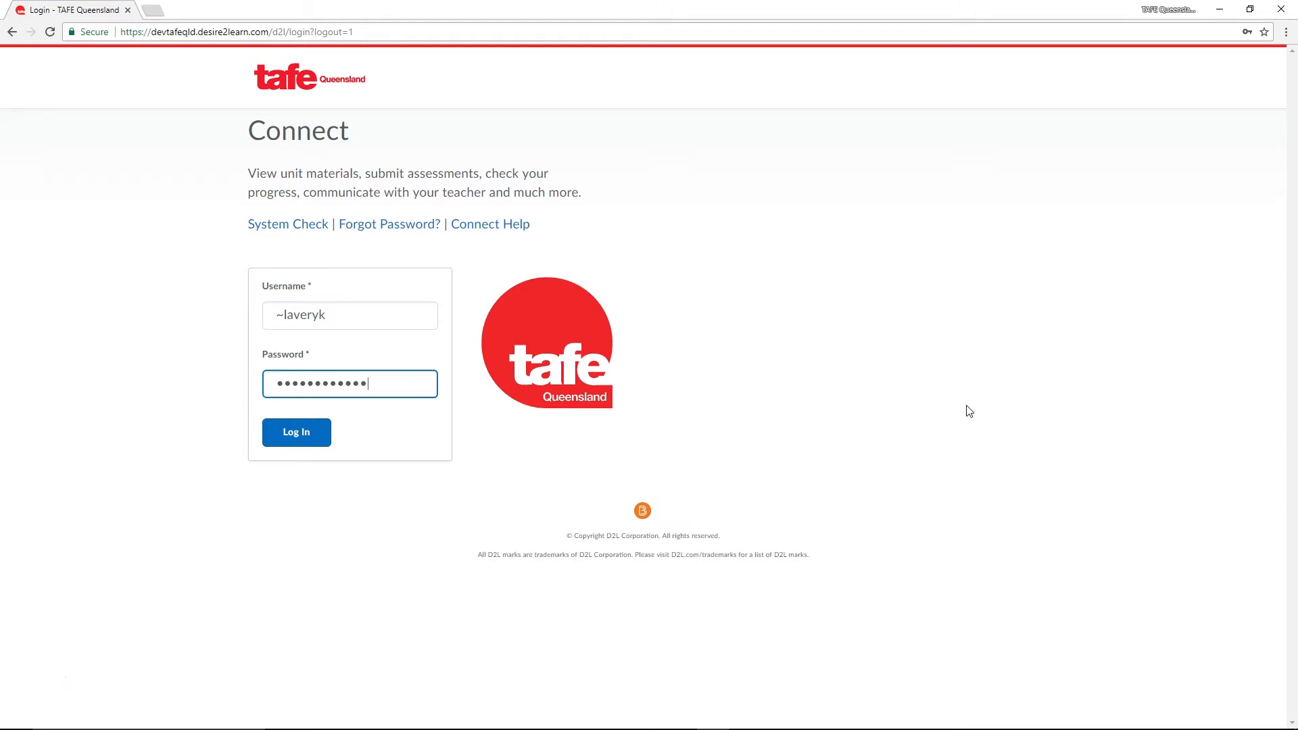
click(296, 432)
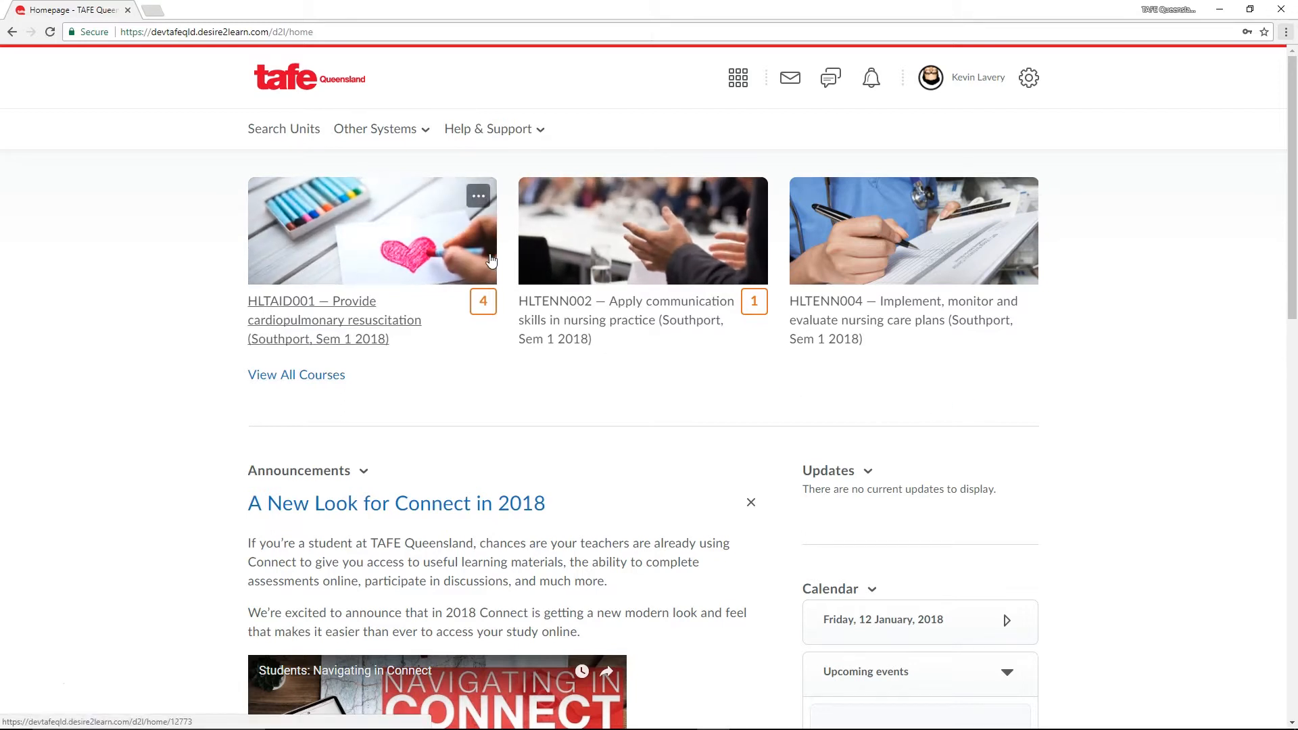
mouse_move(576, 263)
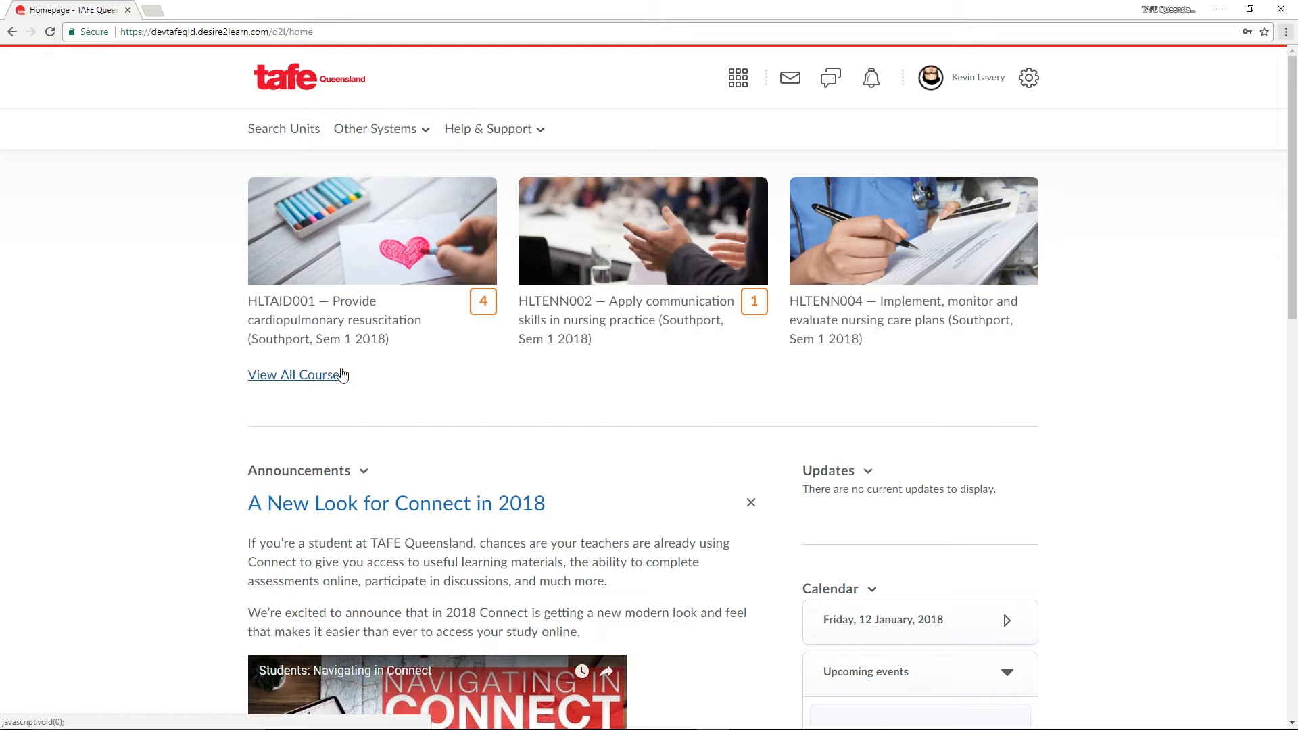
mouse_move(830, 77)
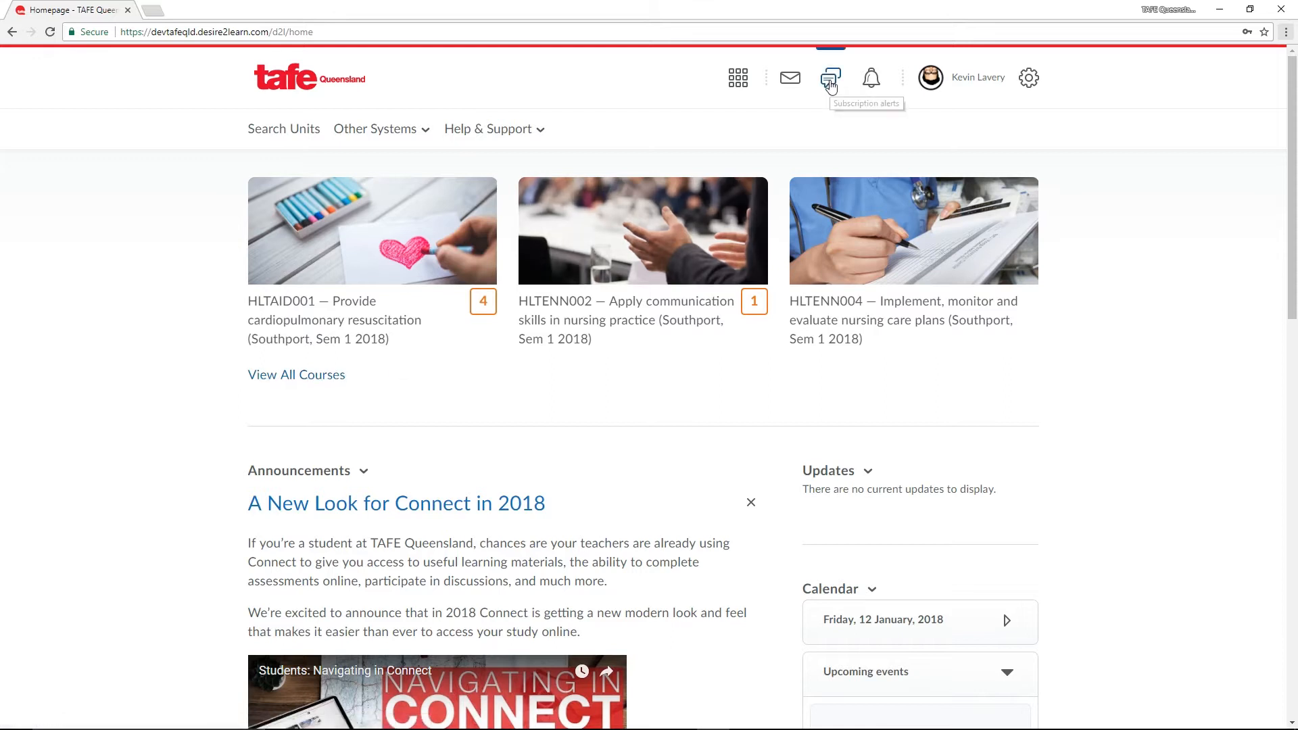
mouse_move(790, 78)
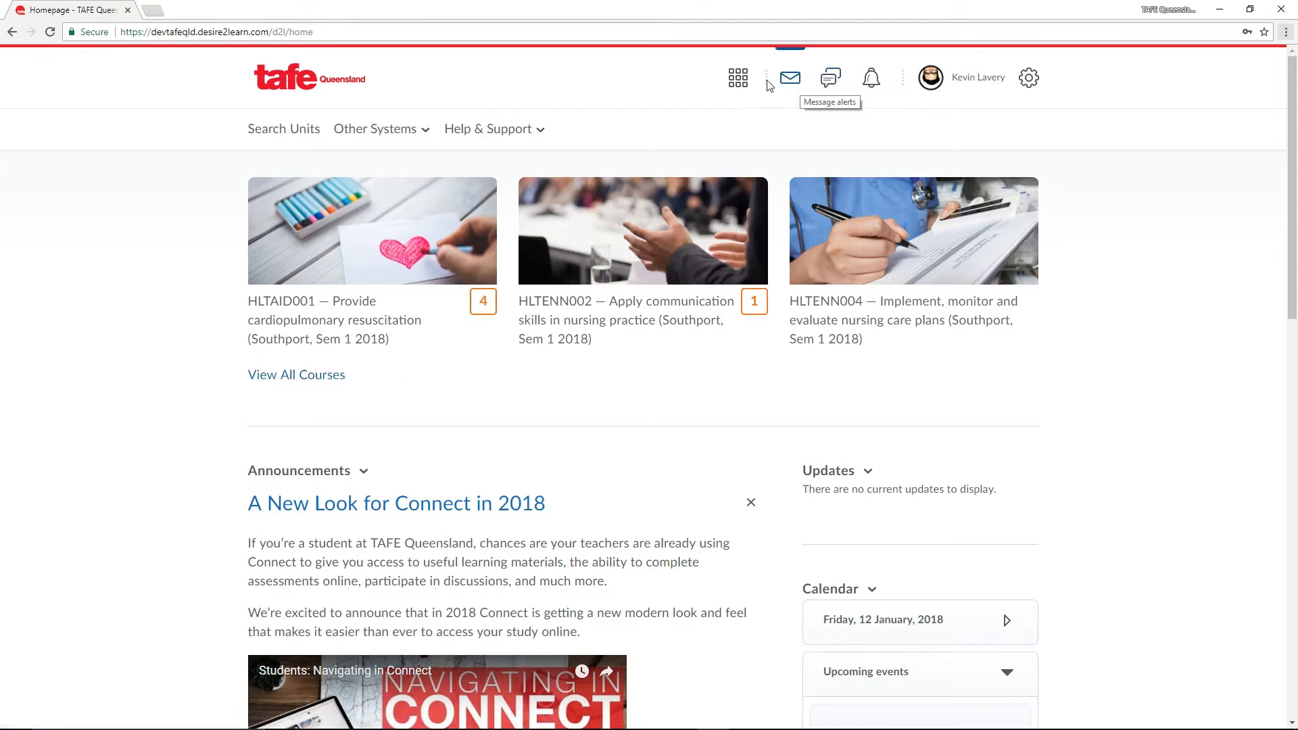
mouse_move(737, 77)
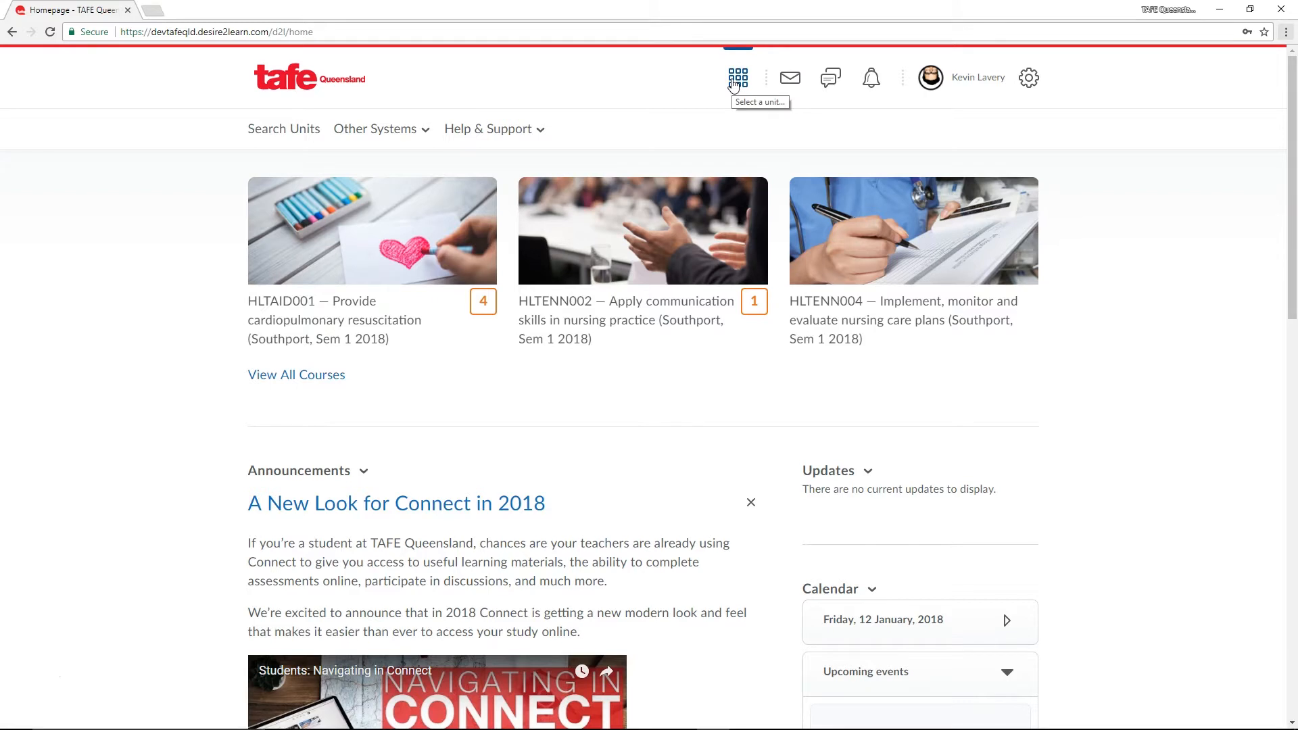
mouse_move(686, 85)
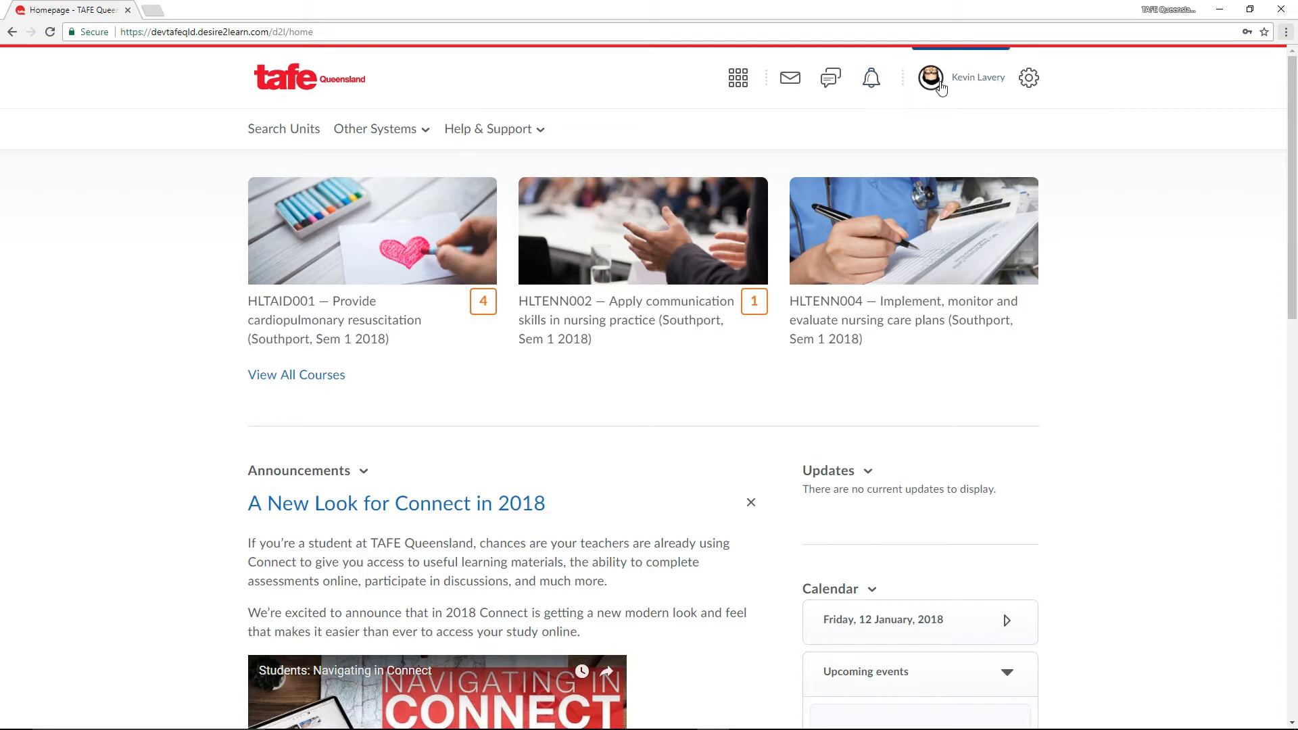
Step: Open and close the profile menu, then show the Select a unit list of enrolled units
click(977, 77)
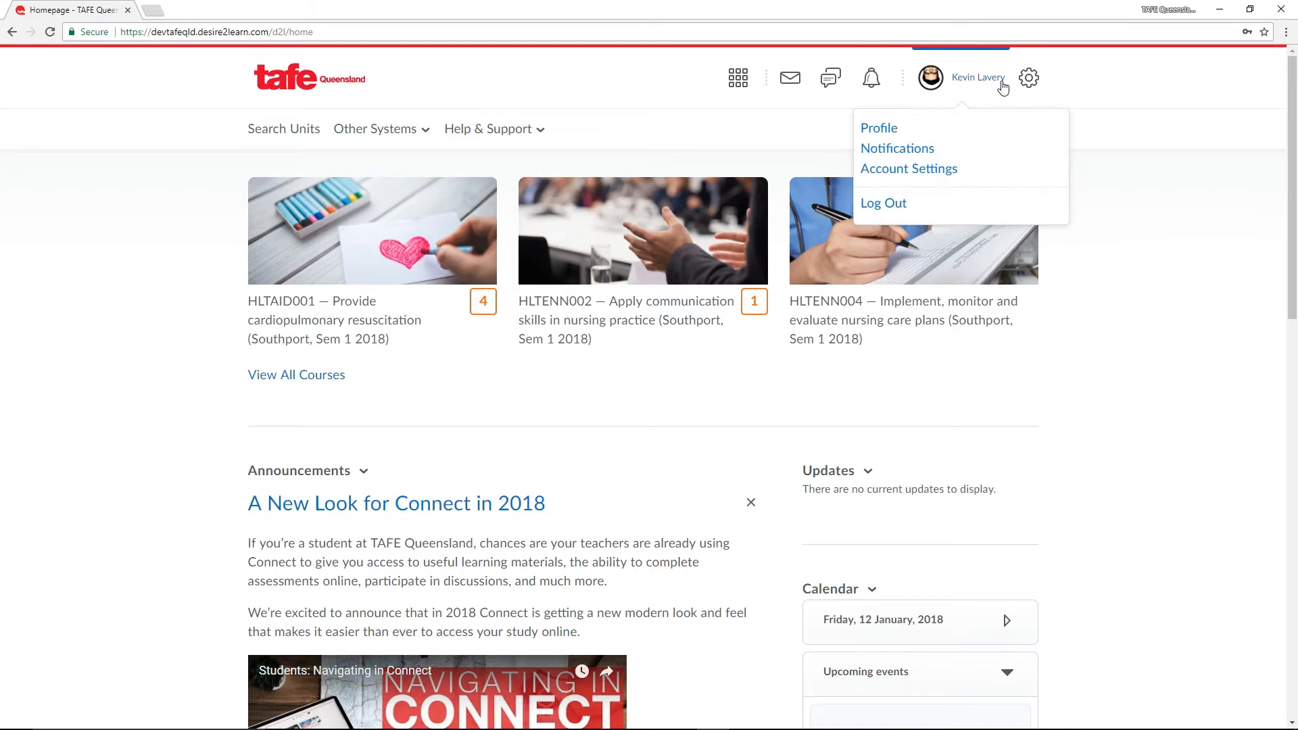
click(977, 77)
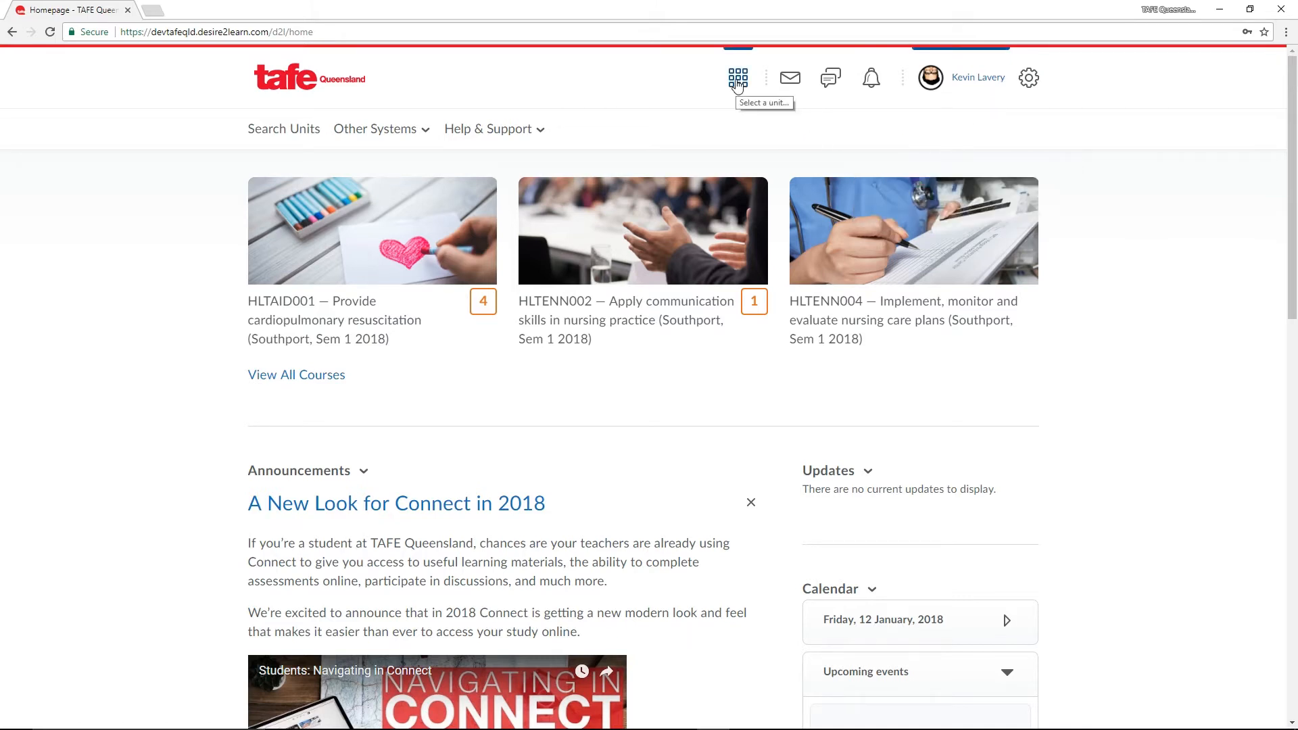
click(737, 77)
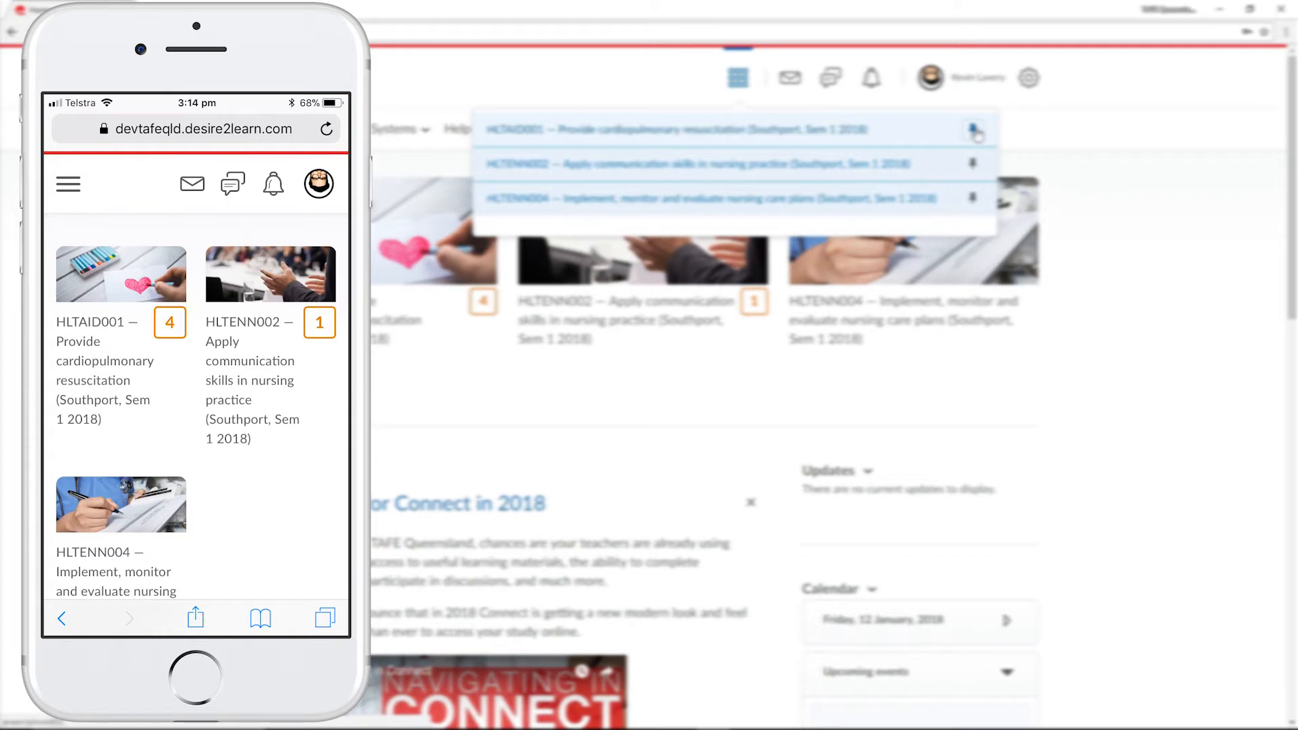
Step: Open the phone layout's hamburger menu showing Search Units, Other Systems and Help & Support
click(68, 184)
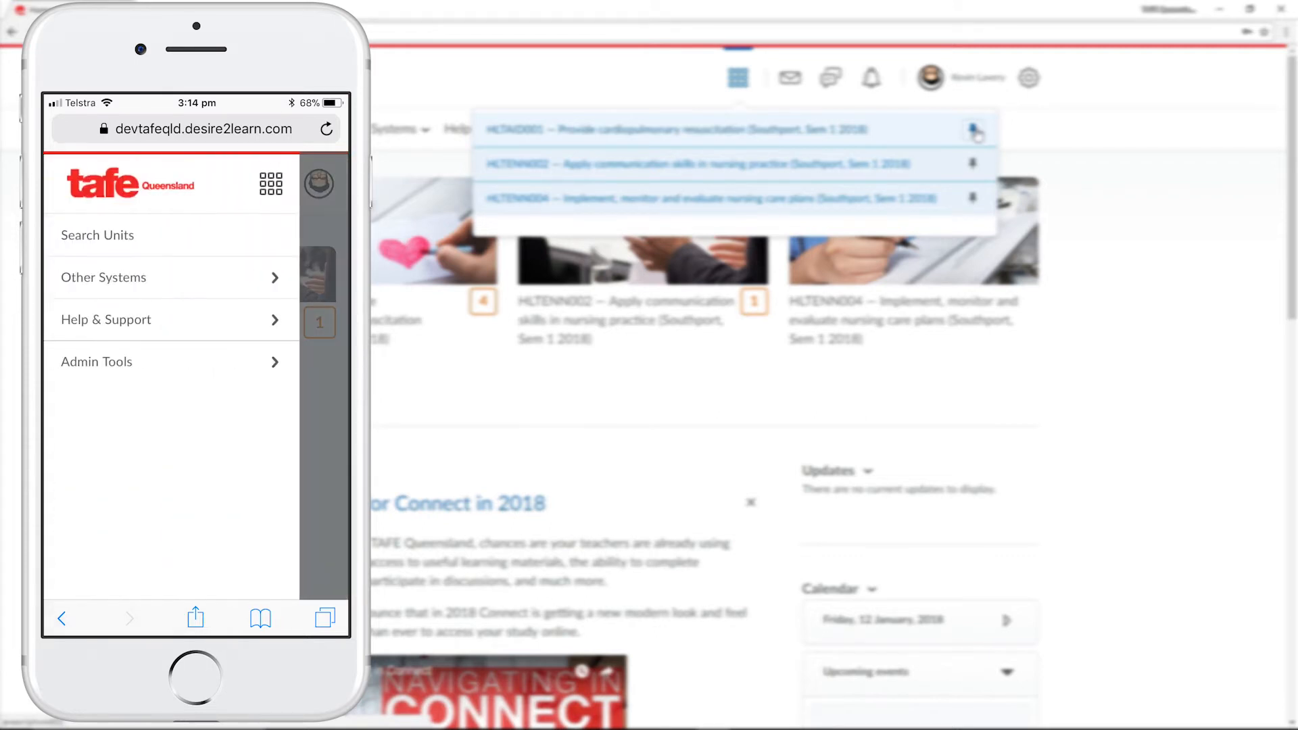
click(96, 236)
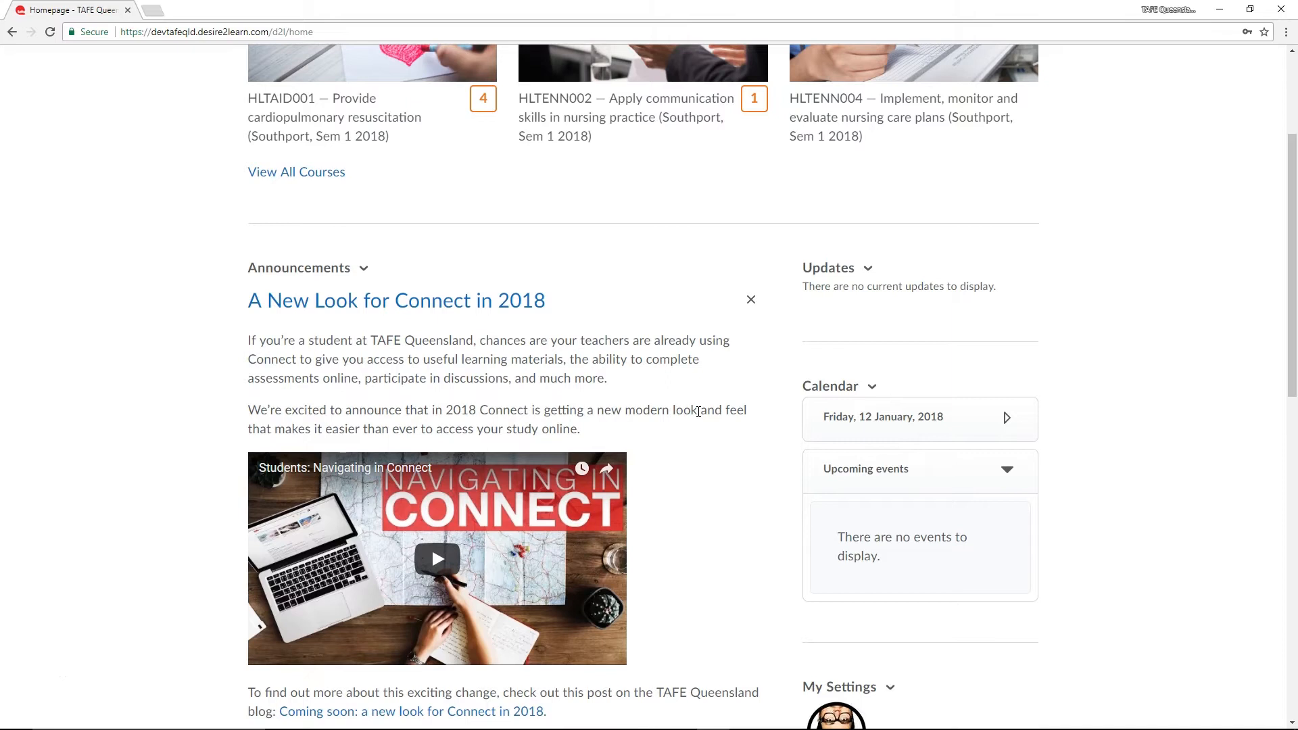
Step: Scroll down My Home past announcements and My Settings to the footer
scroll(down, 3)
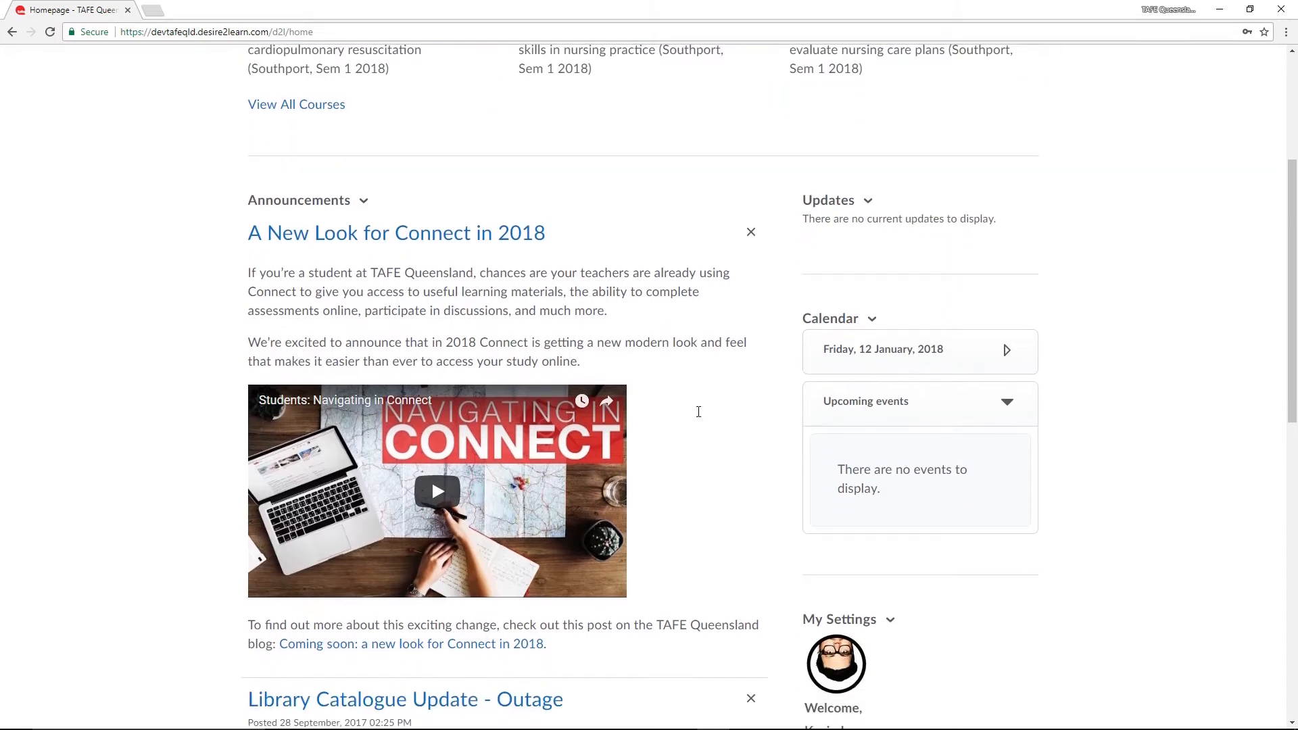
scroll(down, 3)
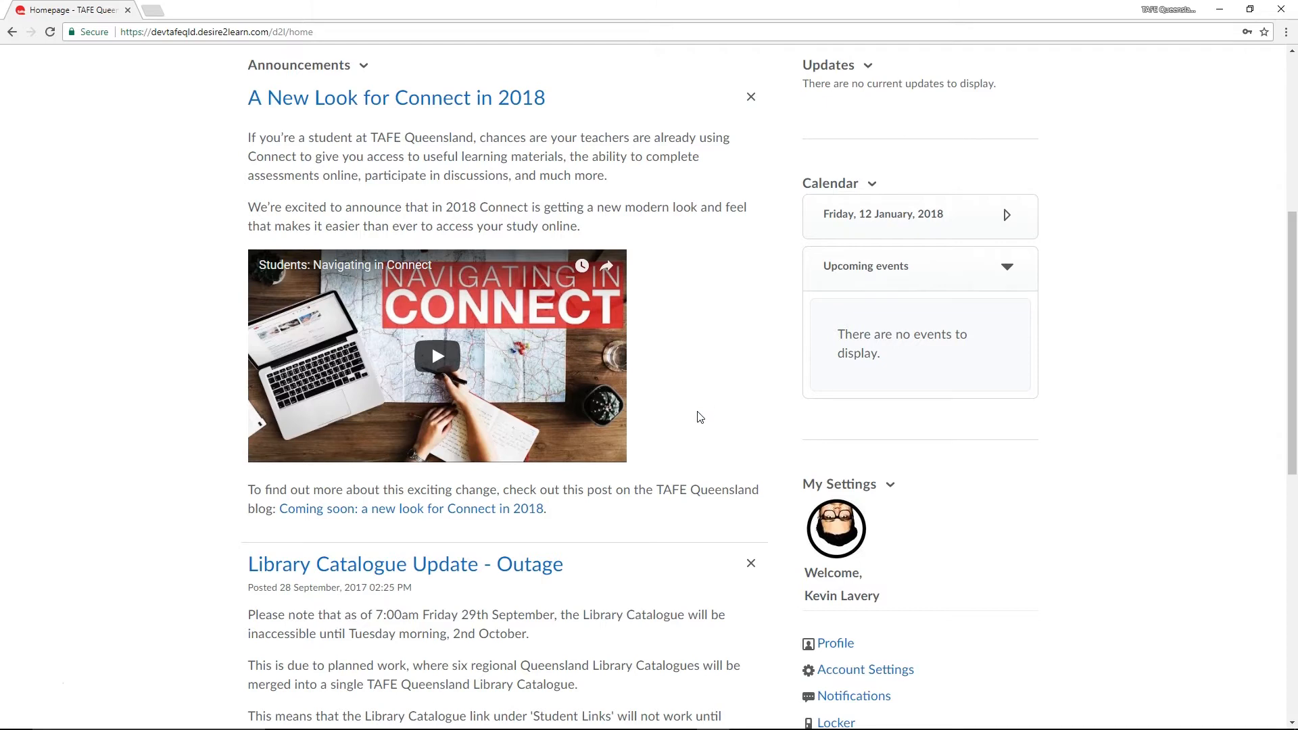
scroll(down, 3)
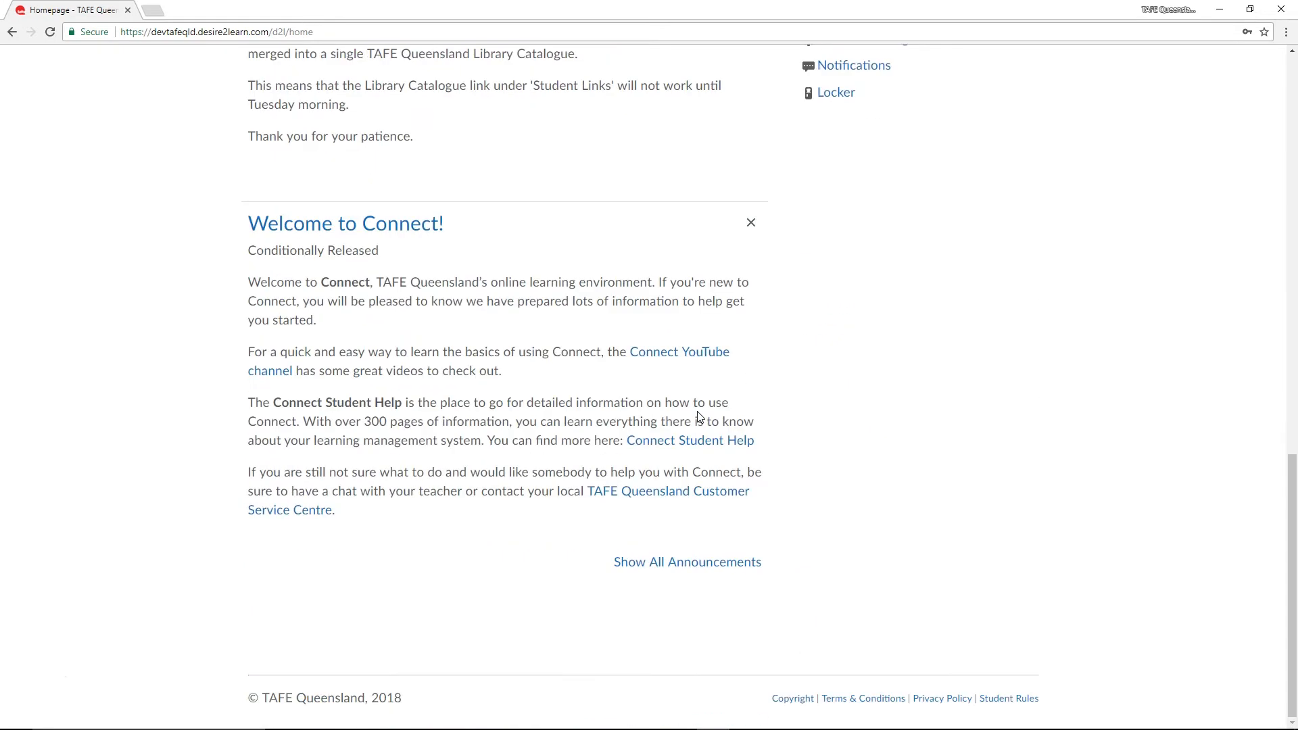
mouse_move(663, 675)
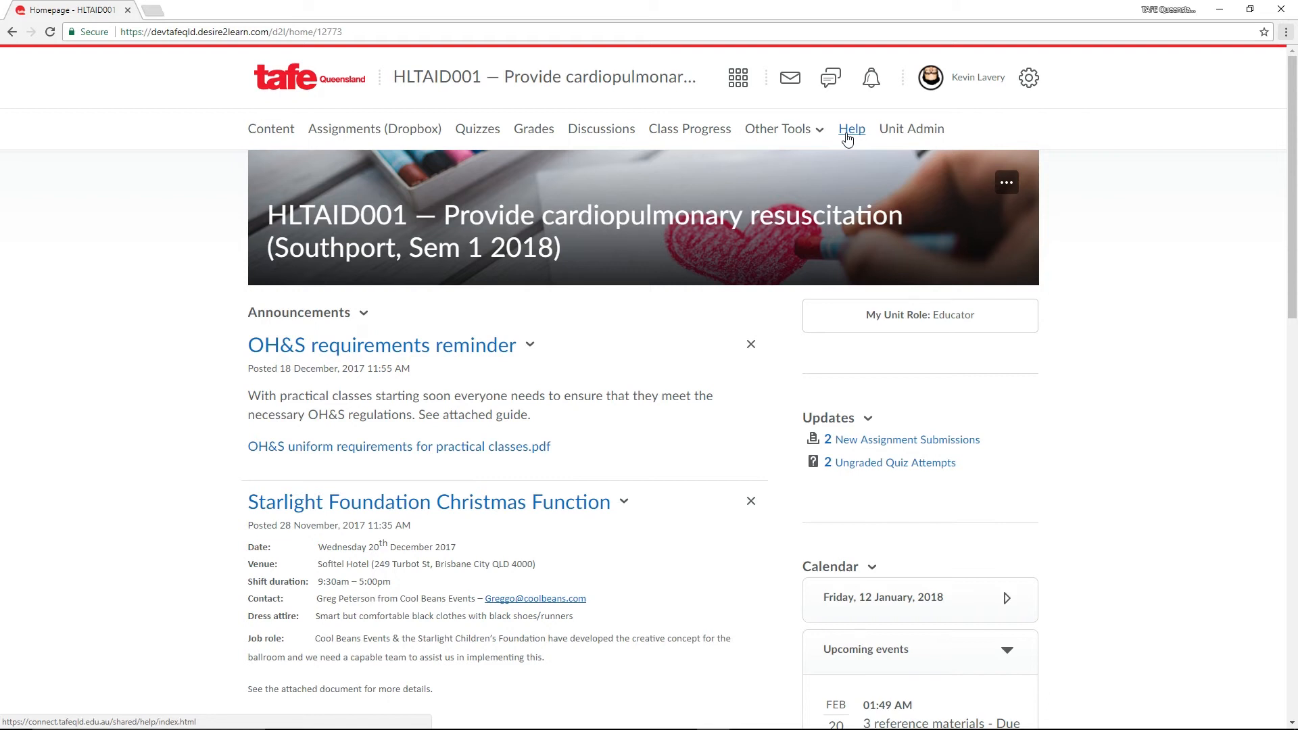
Step: Open the HLTAID001 Content overview, then return to the unit homepage via the navbar title
click(270, 128)
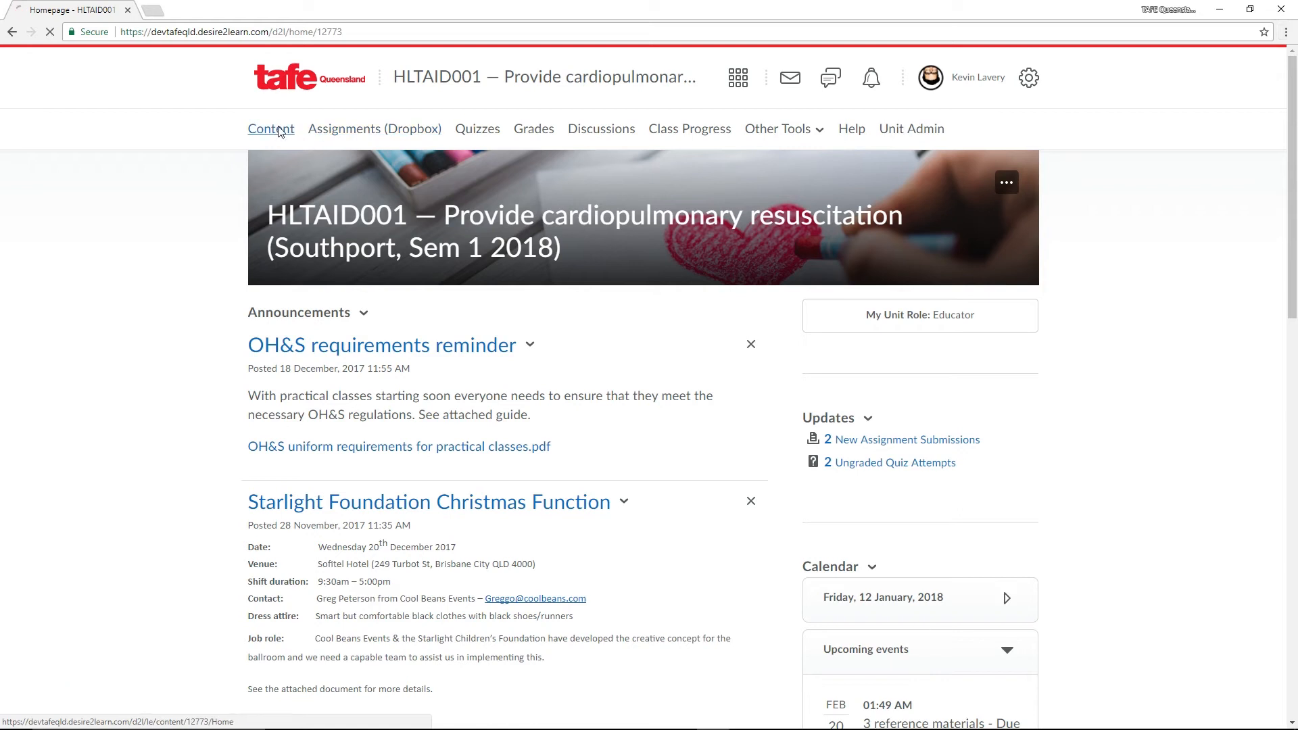
click(270, 128)
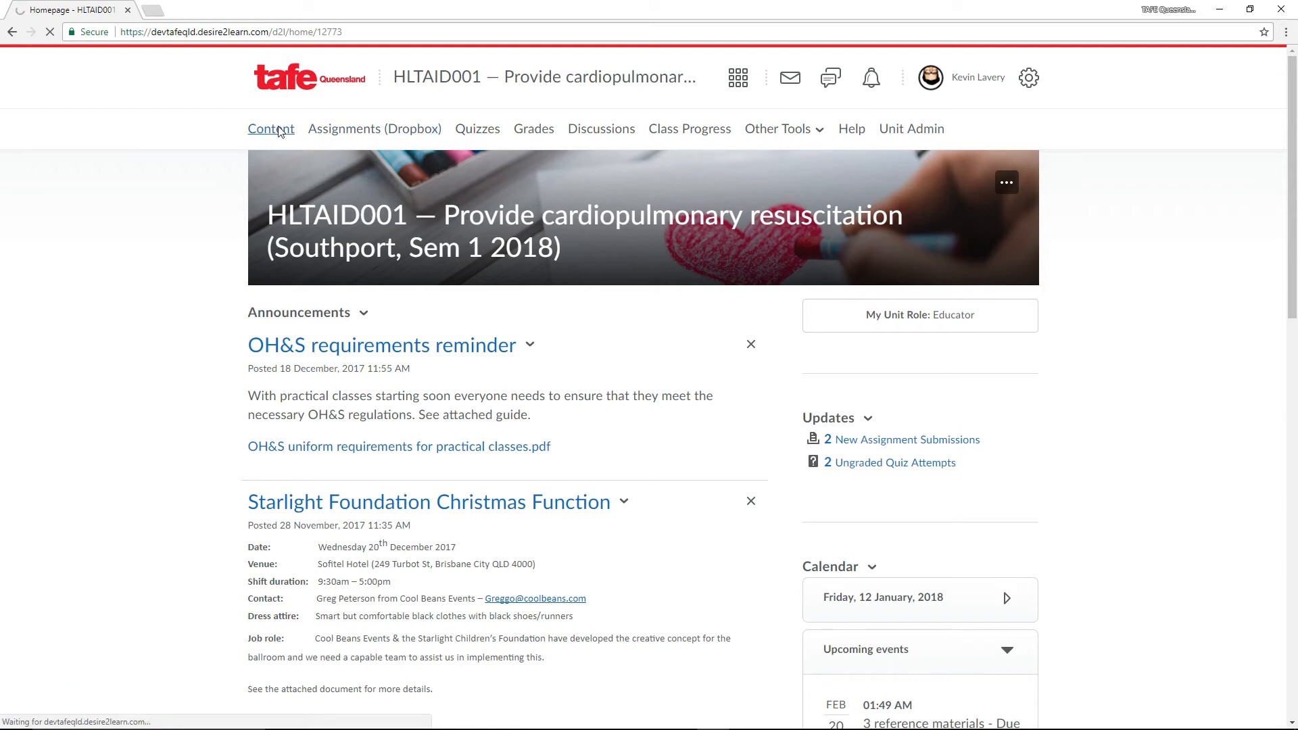
click(270, 129)
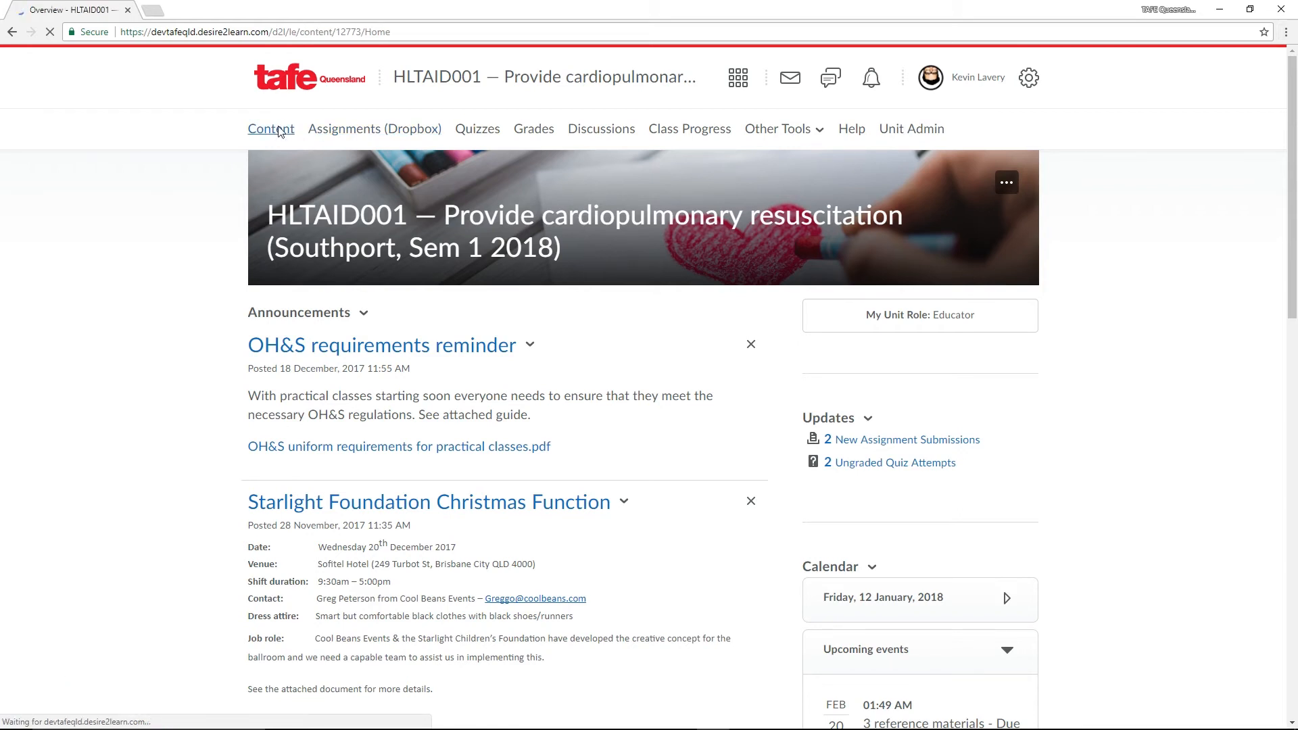
click(270, 129)
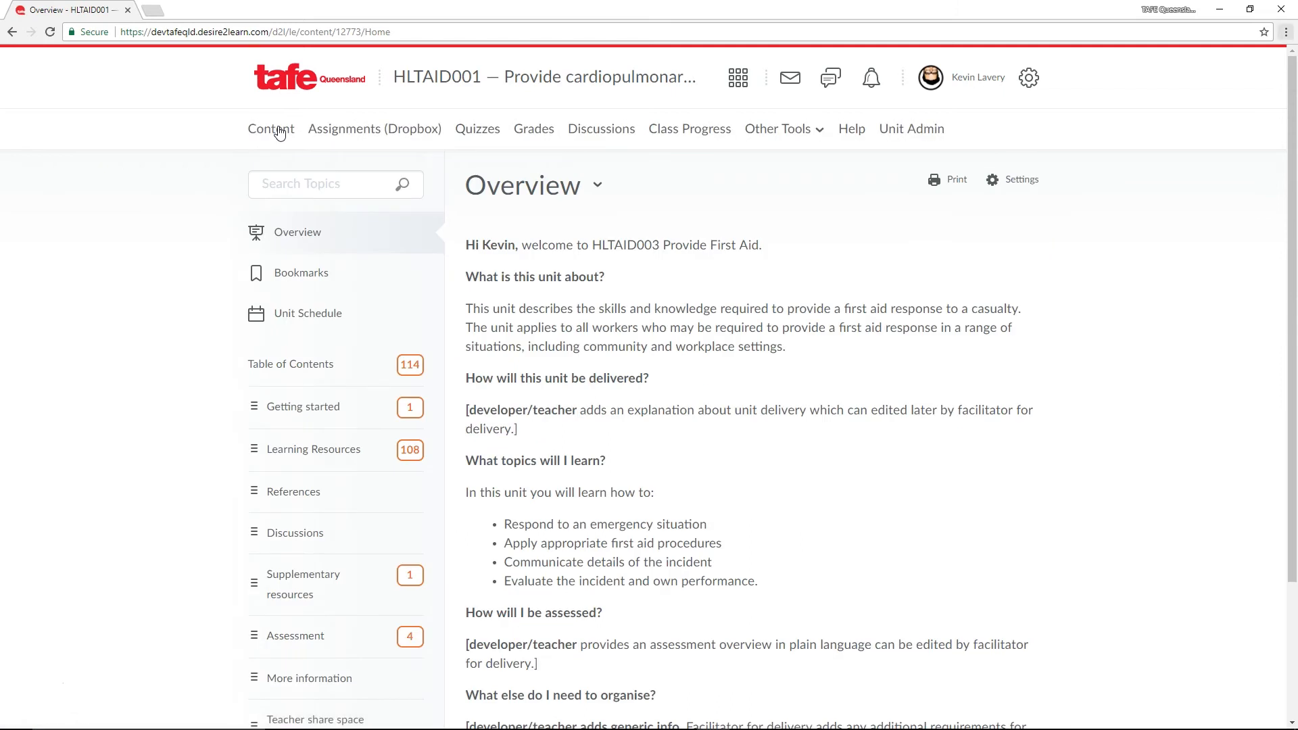
mouse_move(305, 133)
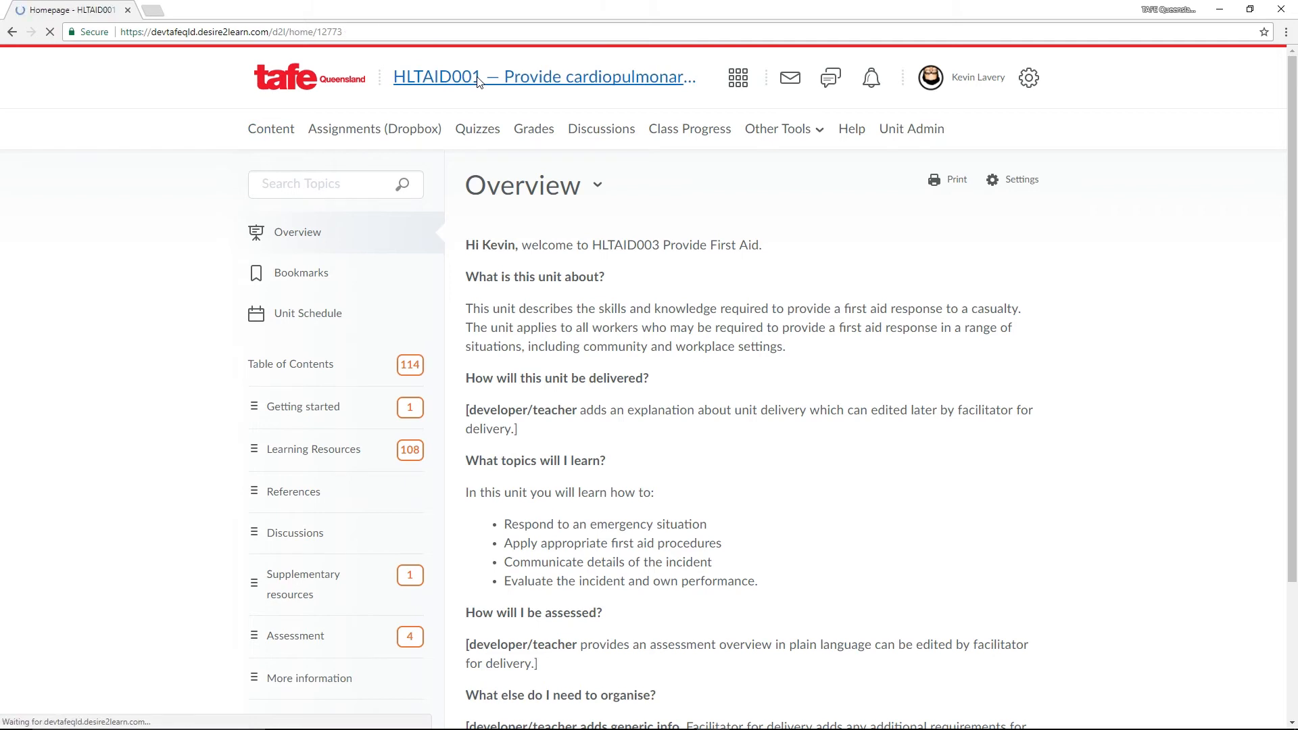
click(543, 77)
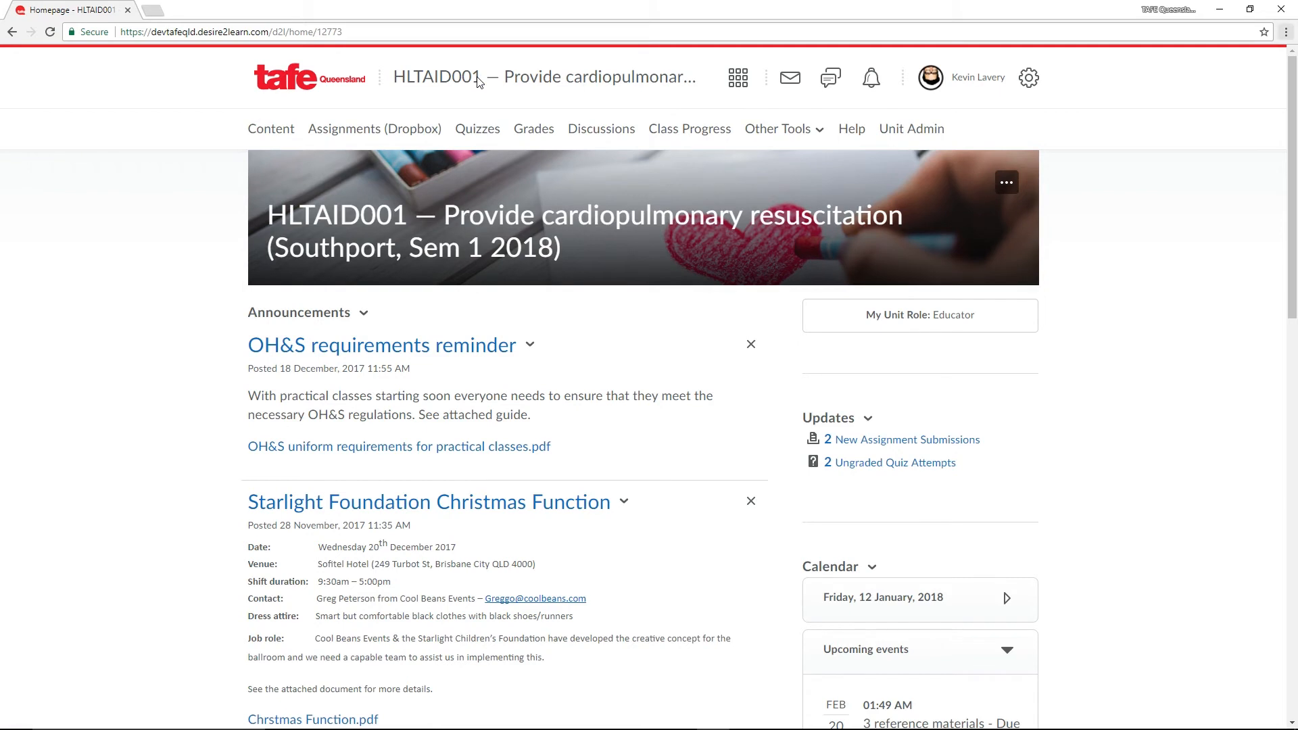
mouse_move(464, 116)
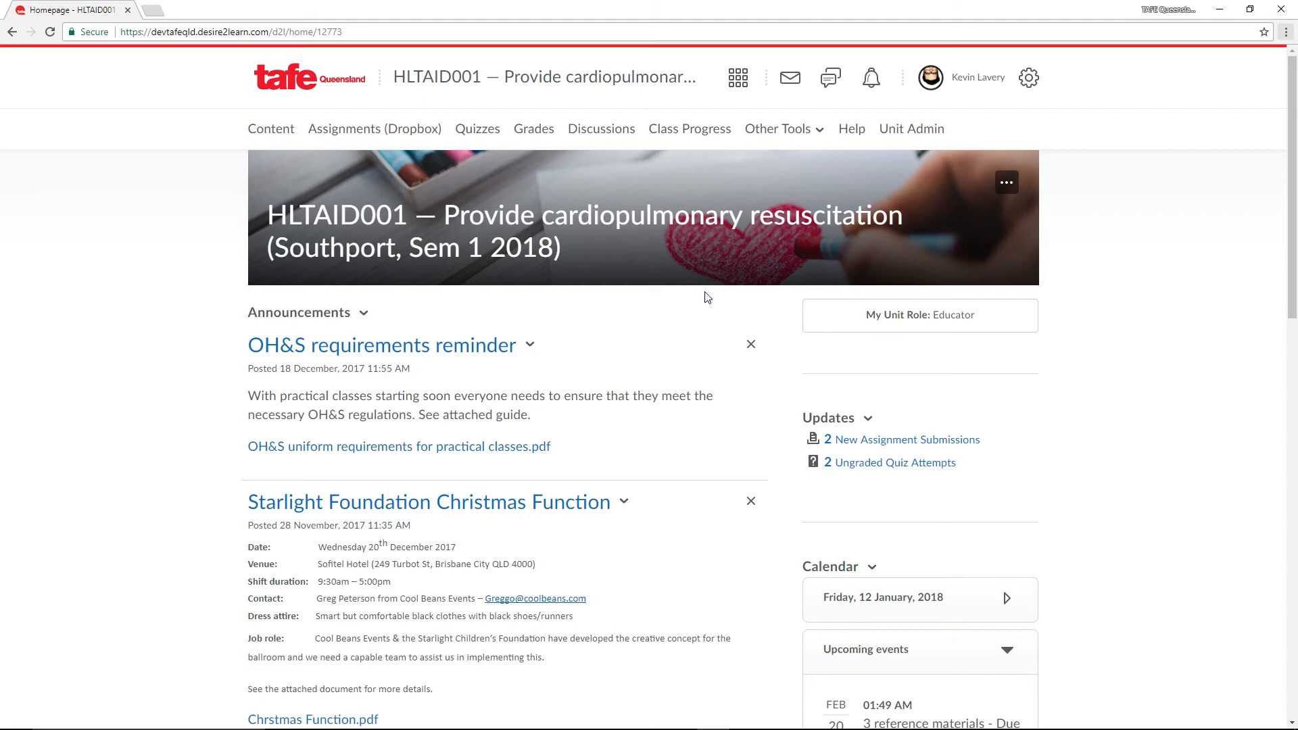
mouse_move(561, 425)
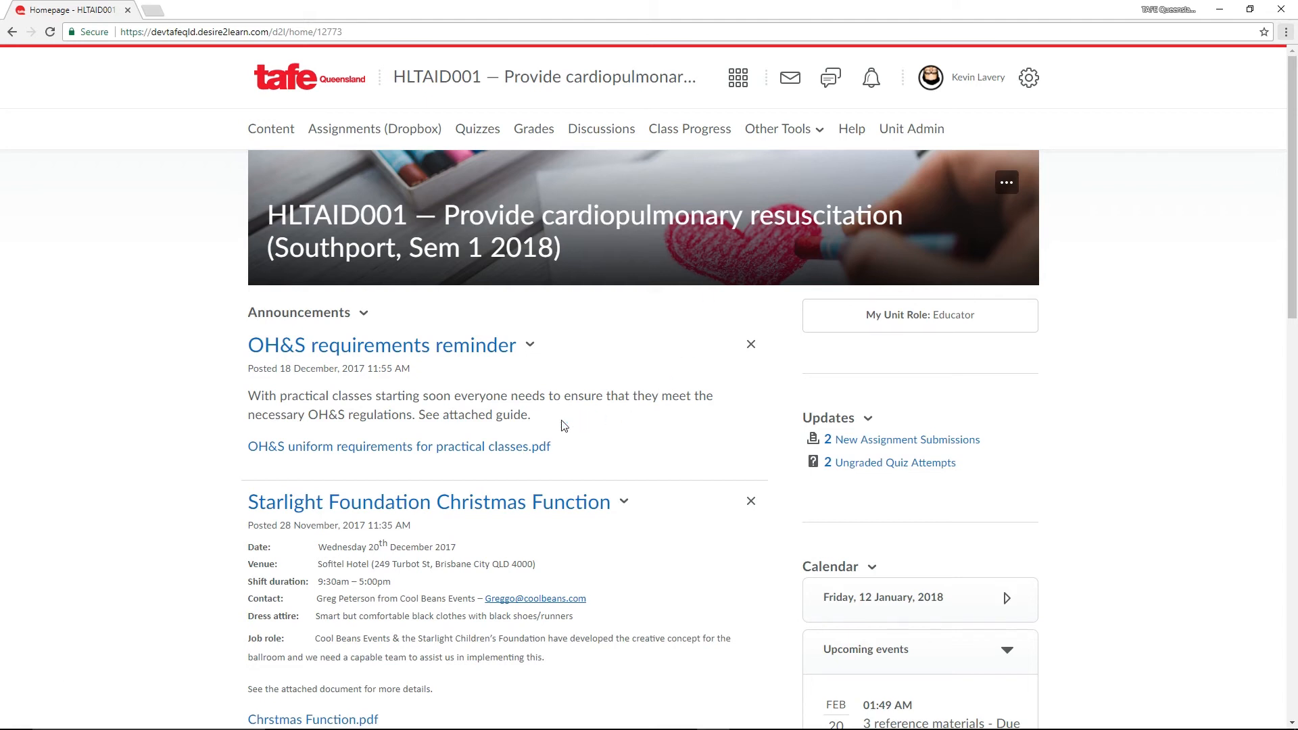
scroll(down, 3)
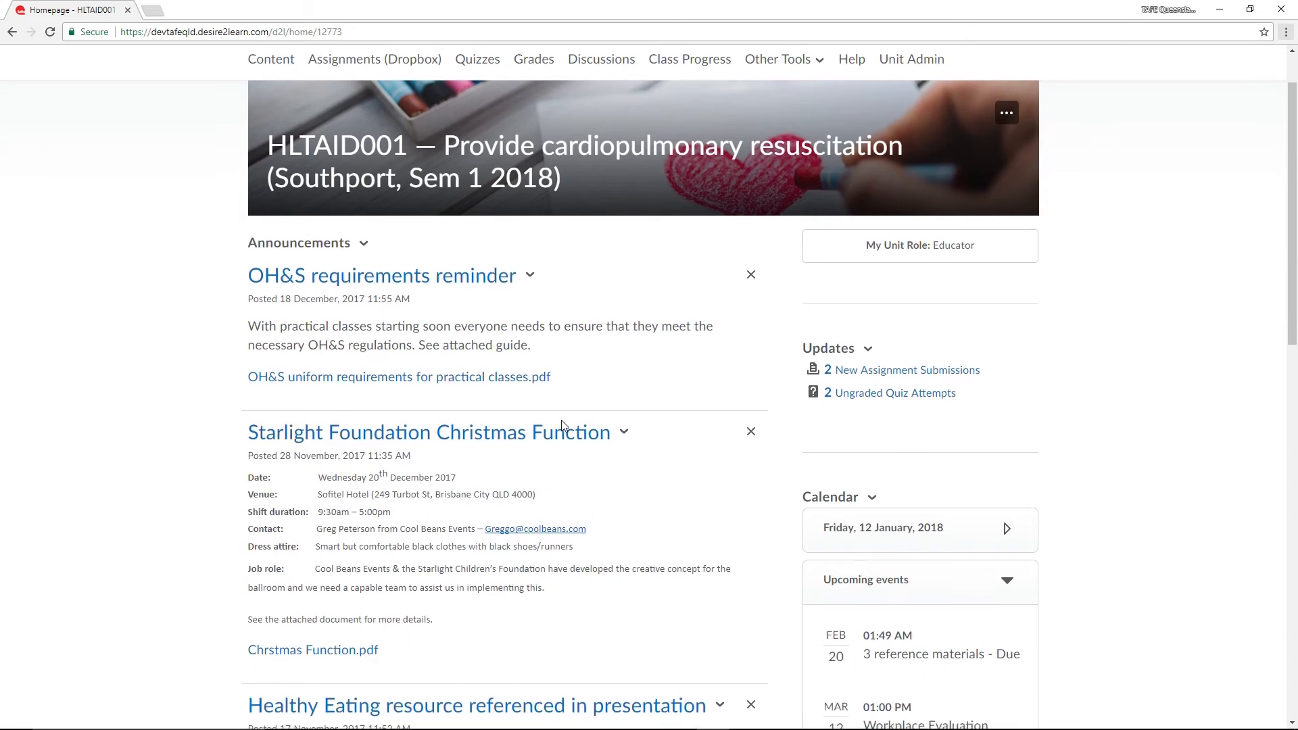
scroll(down, 3)
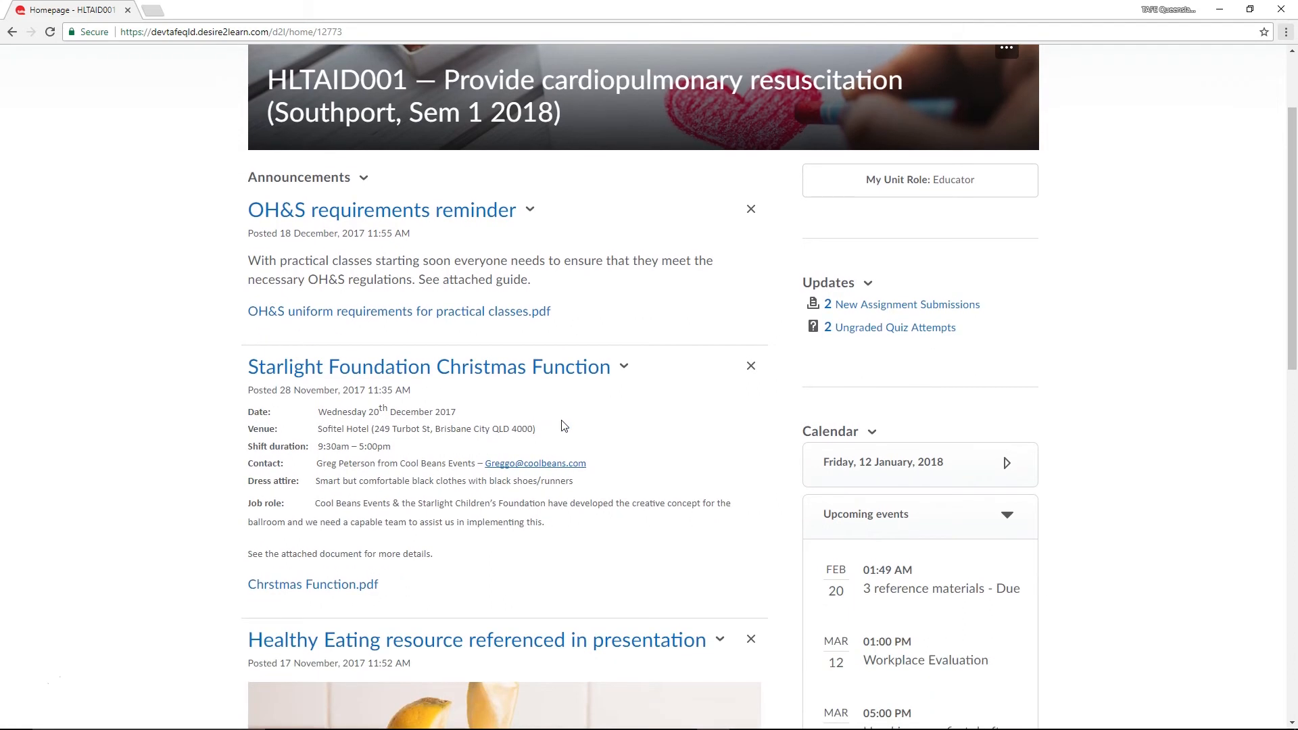
mouse_move(890, 327)
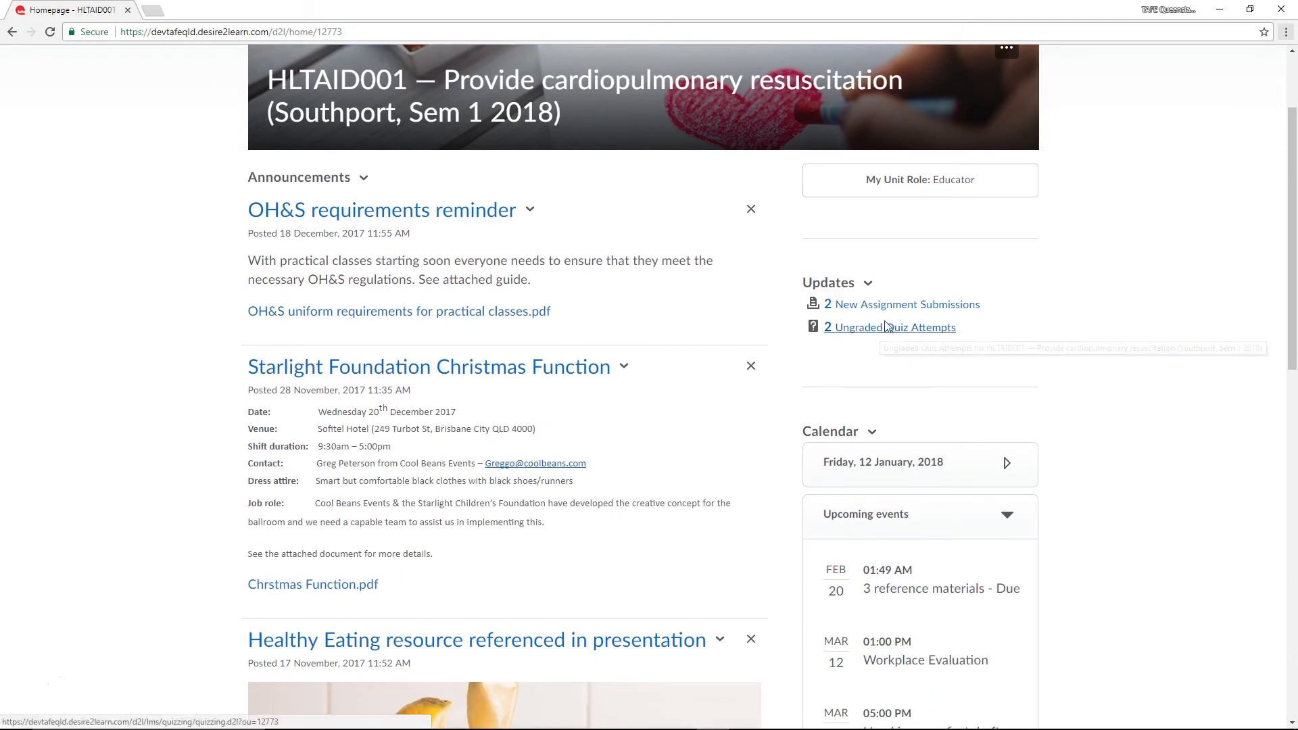
mouse_move(904, 303)
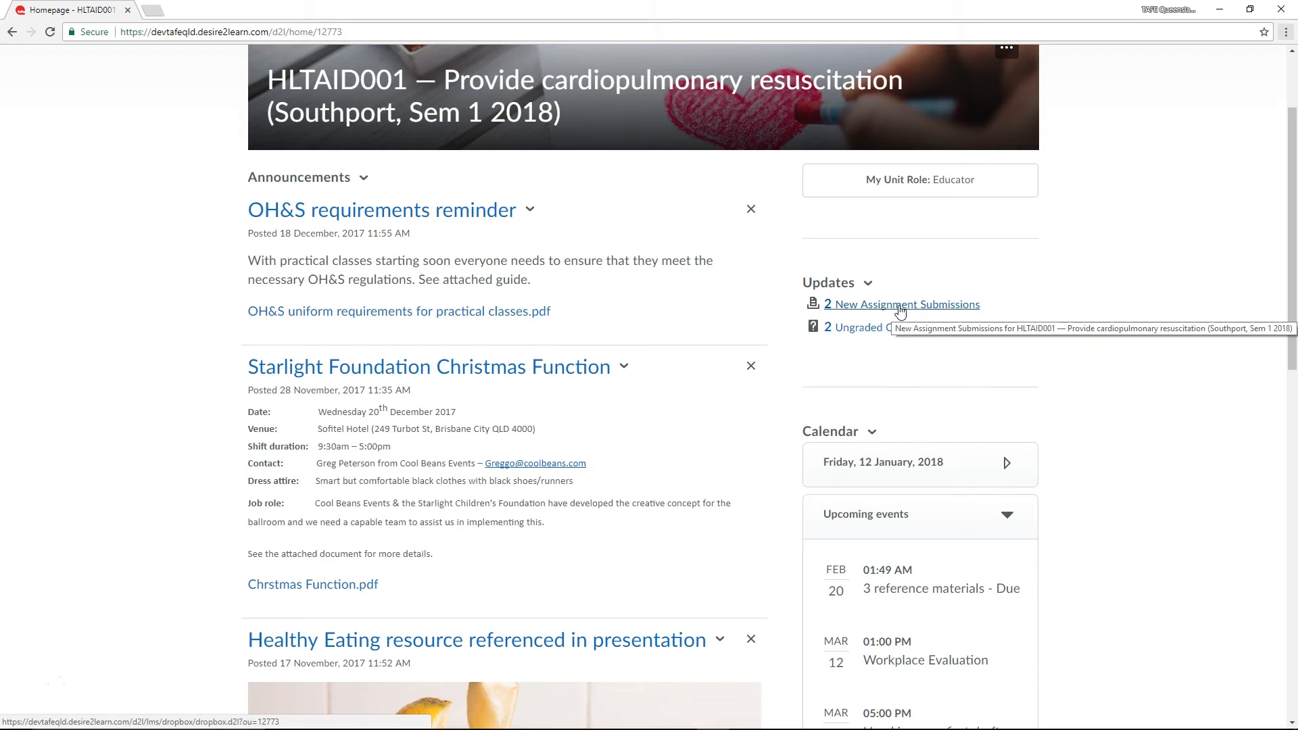
mouse_move(885, 464)
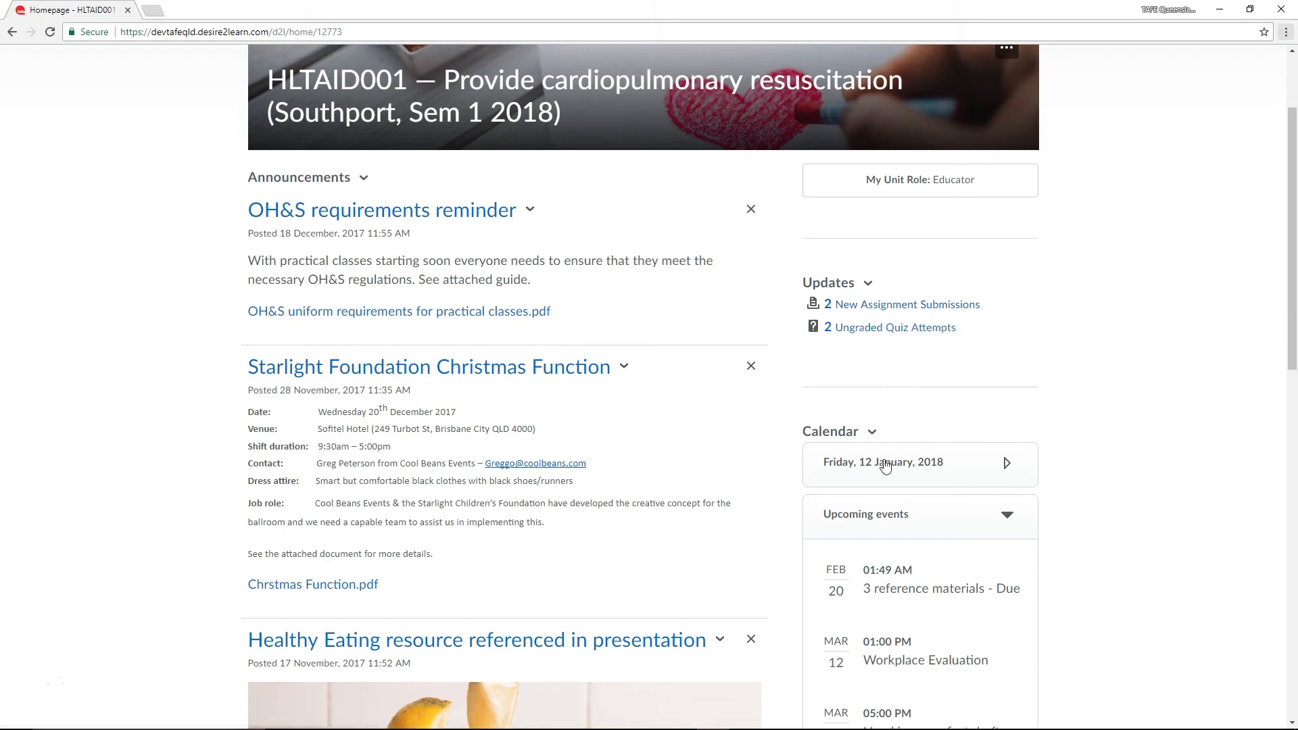
scroll(down, 3)
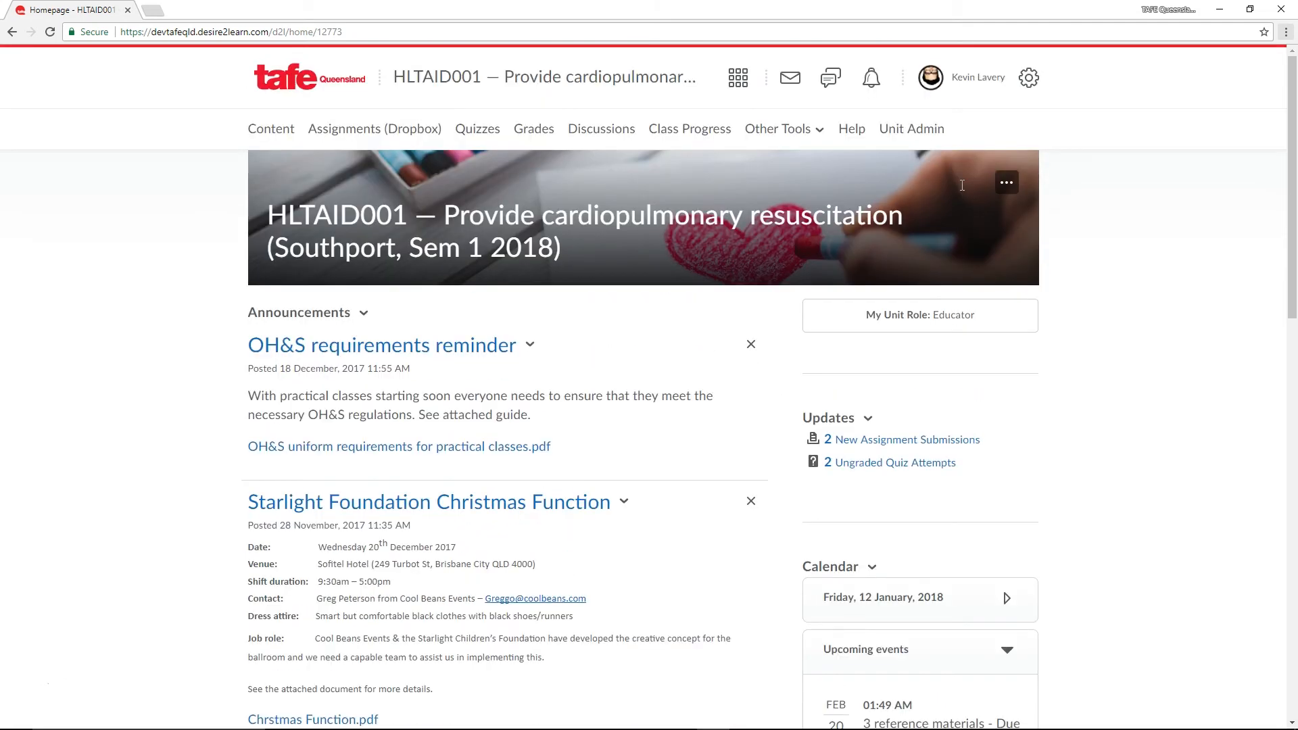
Step: Preview the HLTAID001 homepage using View as Student, then exit student view
click(978, 77)
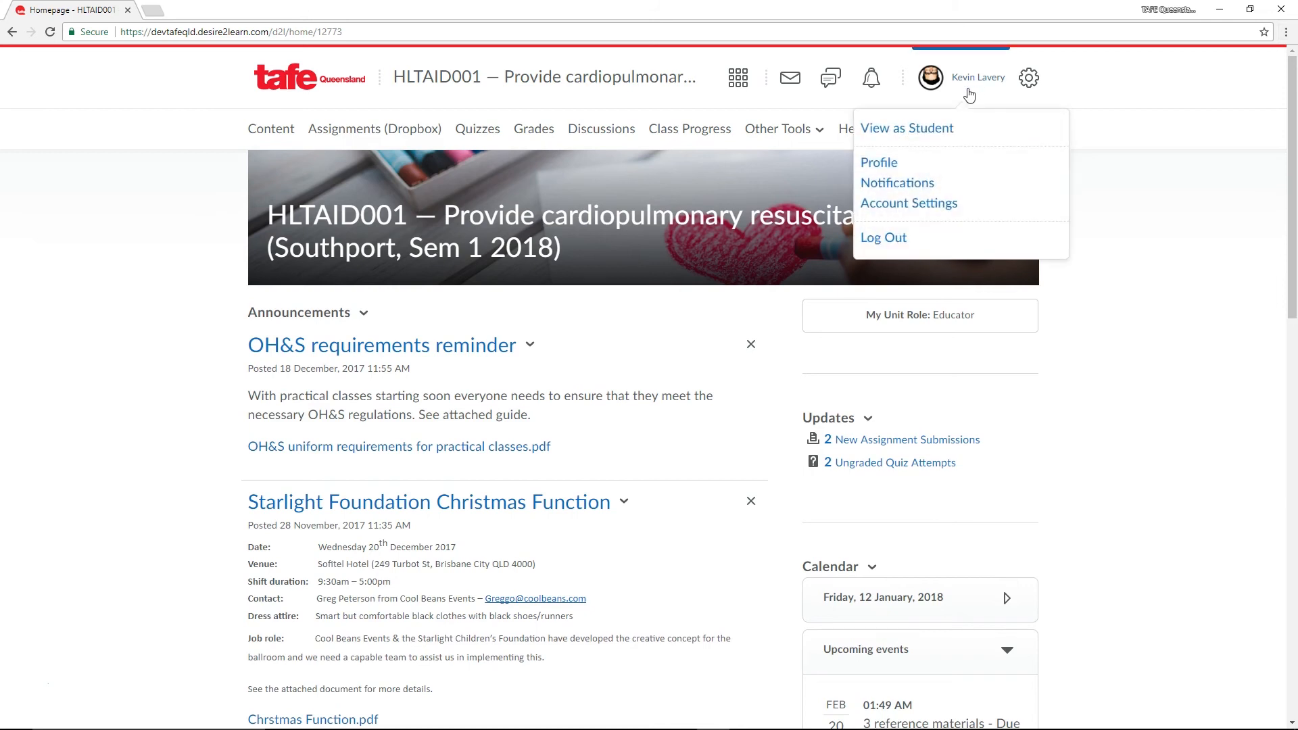
click(906, 128)
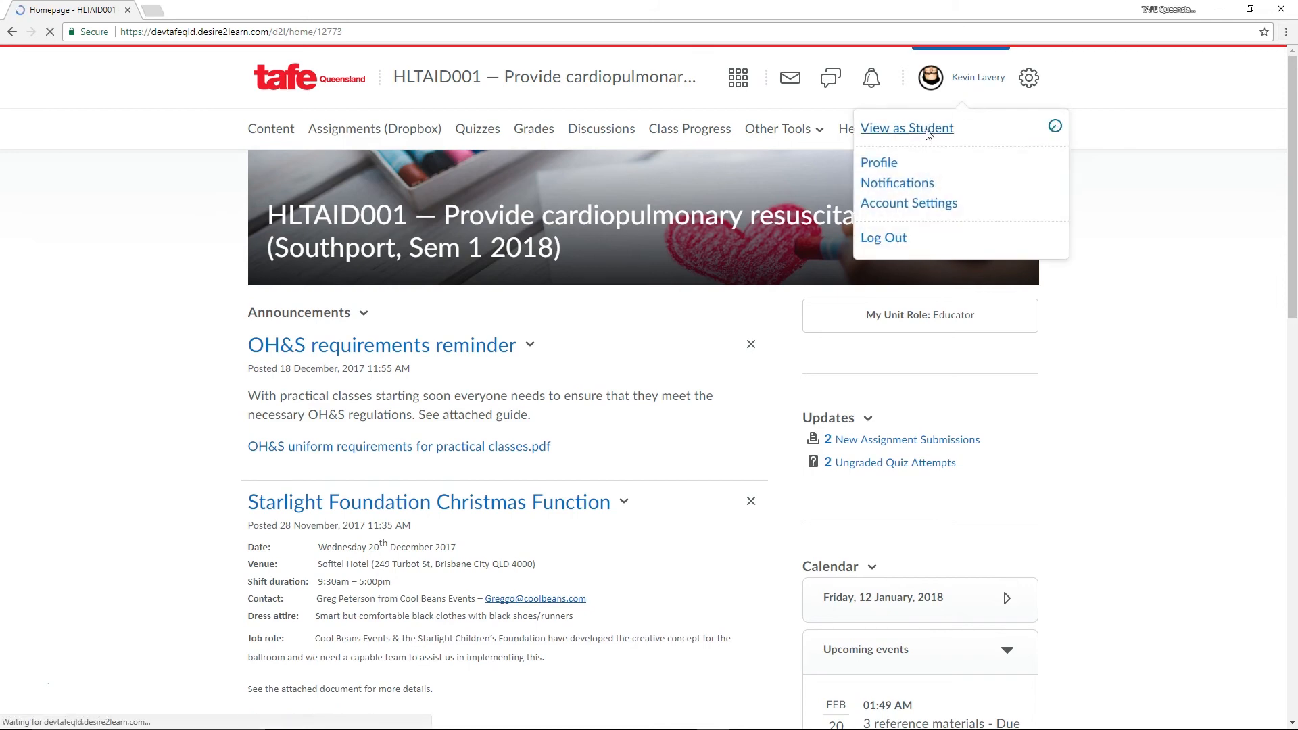
click(906, 128)
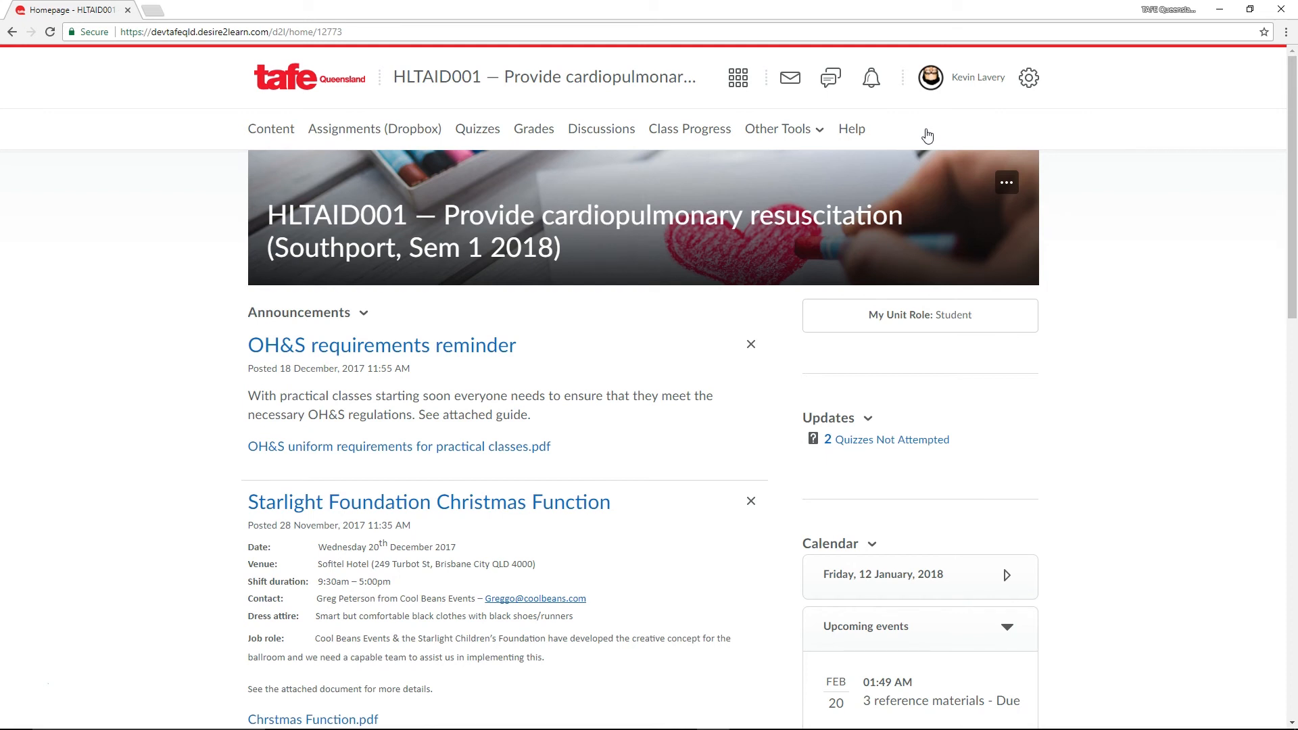
mouse_move(928, 173)
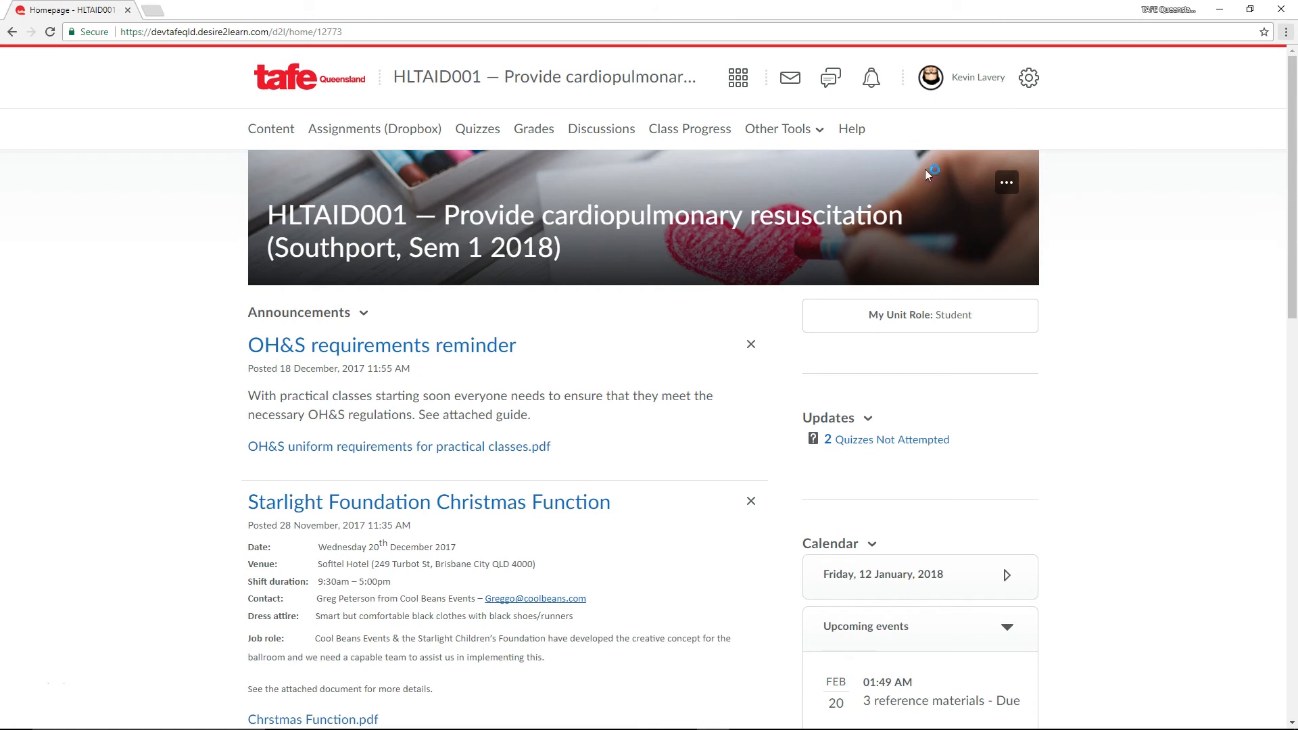
mouse_move(977, 315)
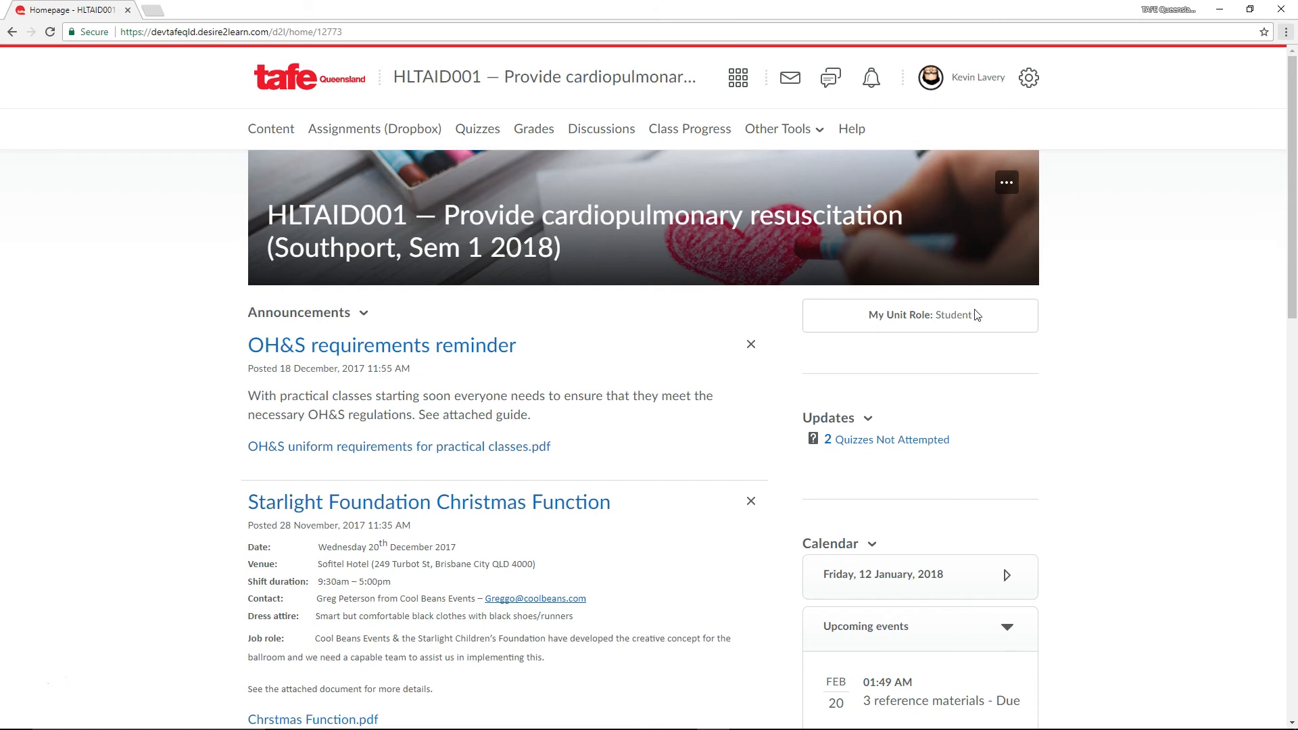
mouse_move(959, 276)
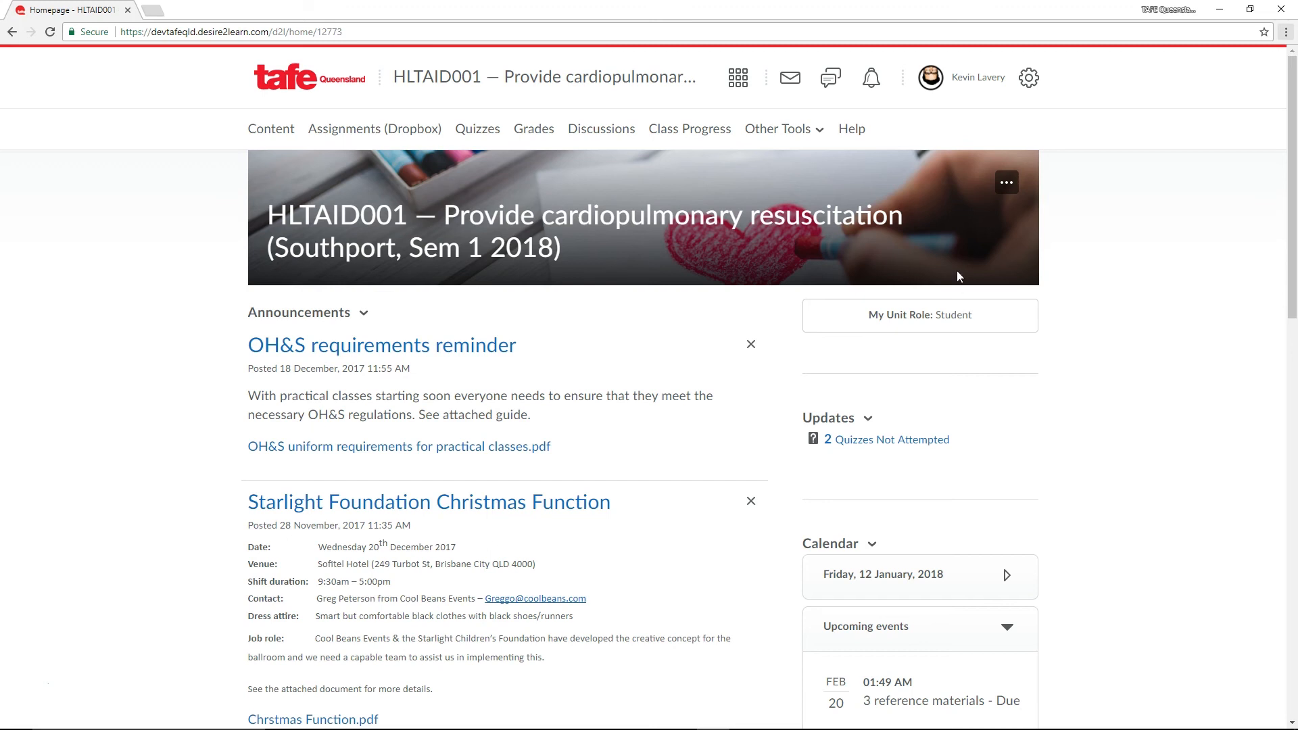
click(978, 77)
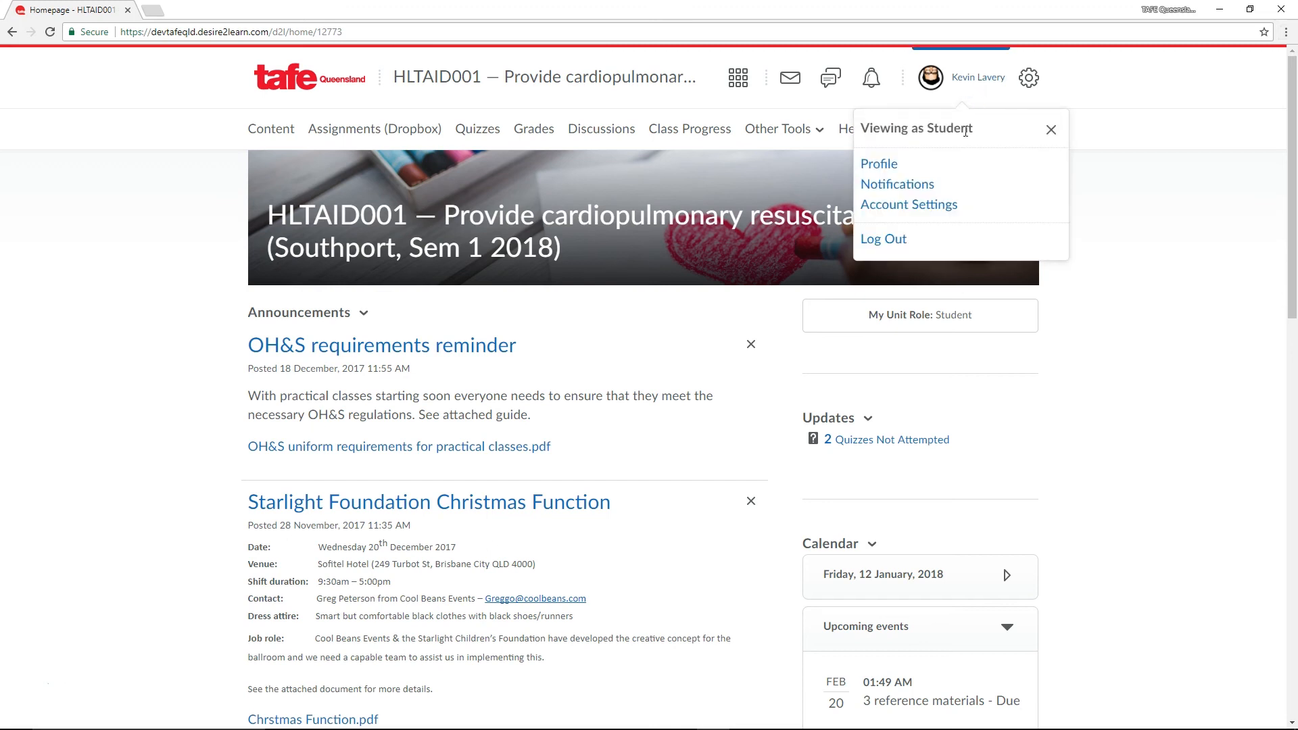
mouse_move(1051, 130)
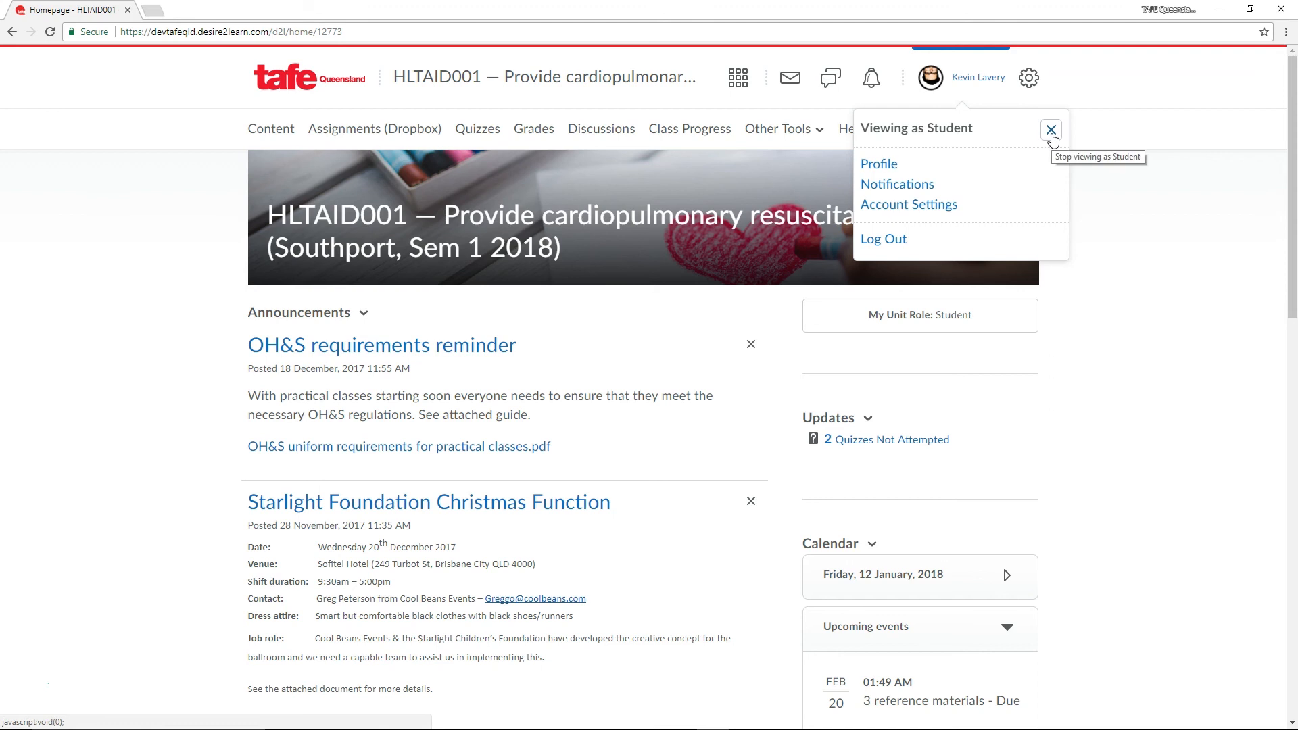
click(1051, 130)
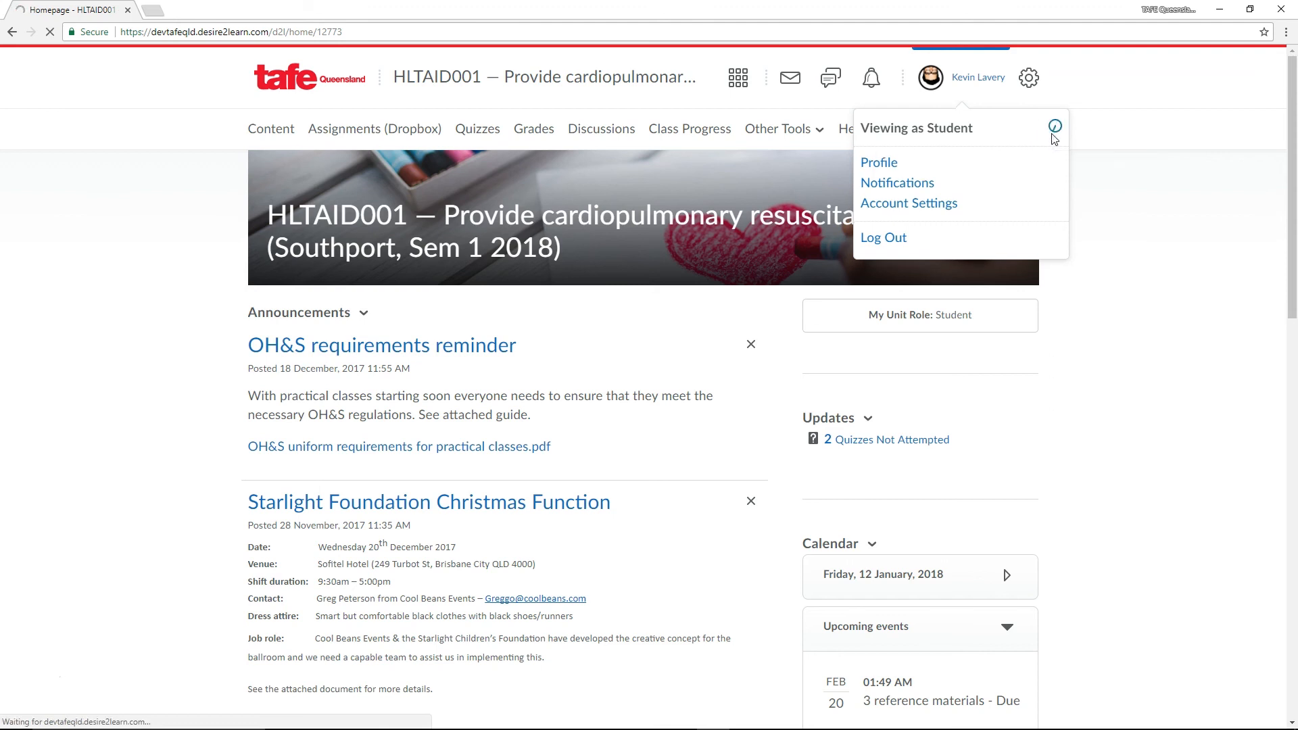